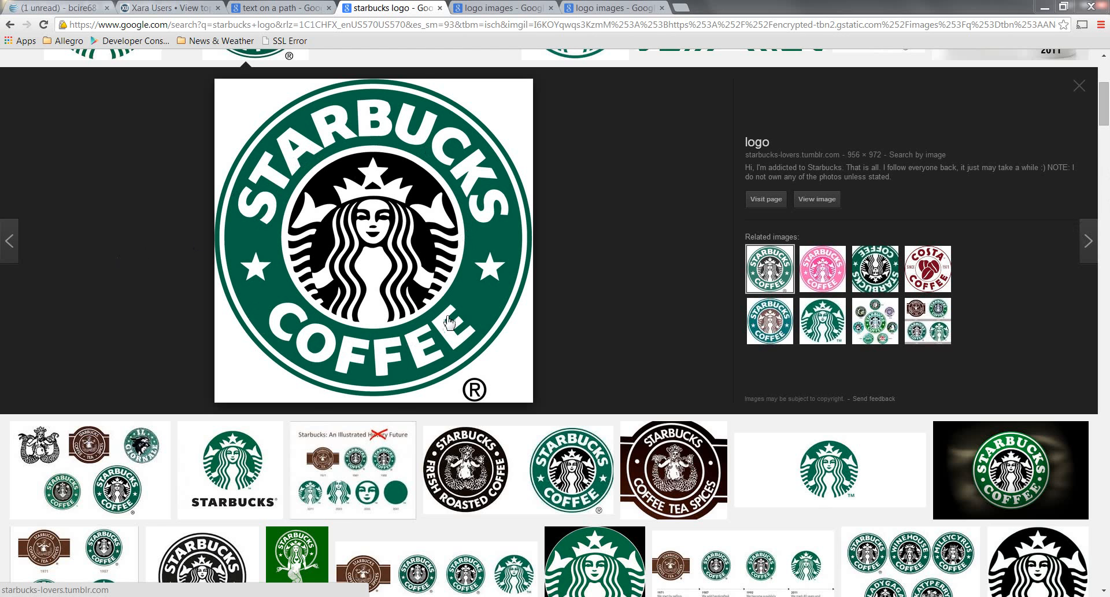
Switch Google Images to the general logo image results.
{"action": "left_click", "coordinate": [495, 8]}
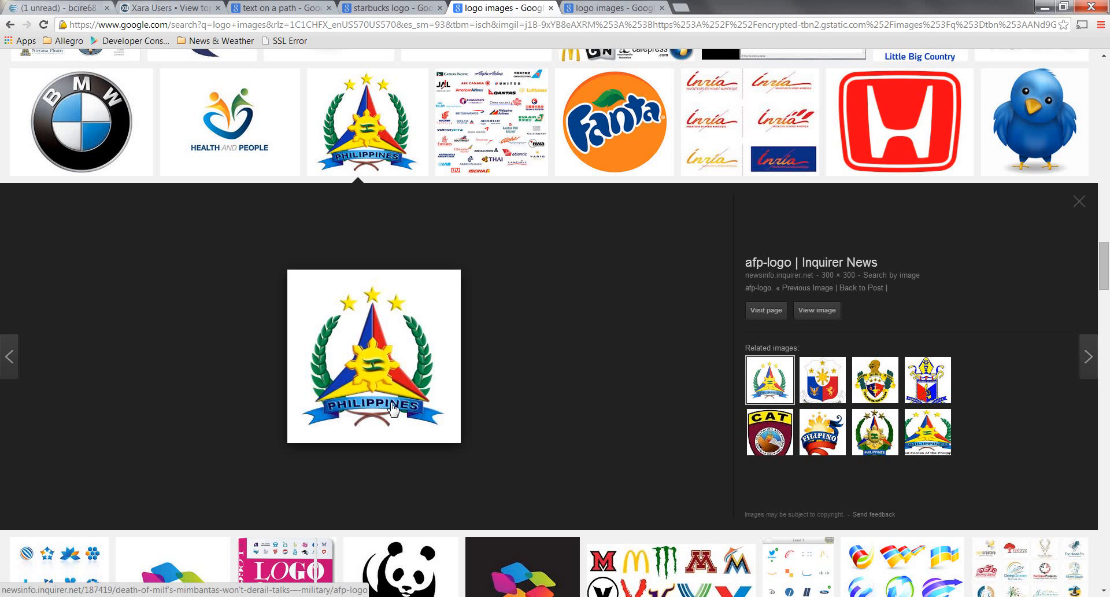
{"action": "mouse_move", "coordinate": [334, 417]}
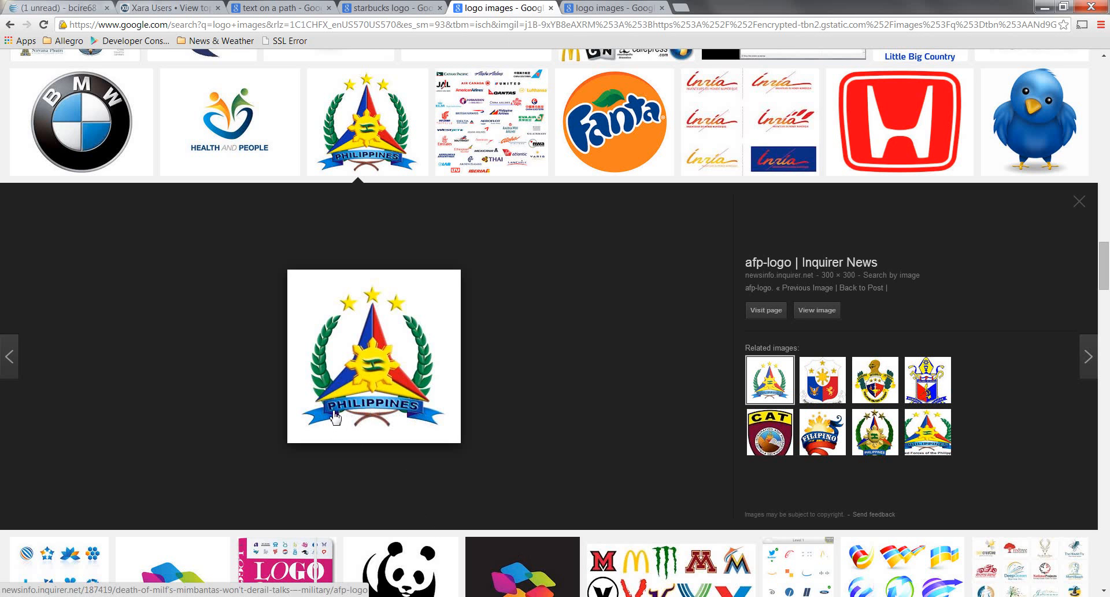
{"action": "mouse_move", "coordinate": [577, 18]}
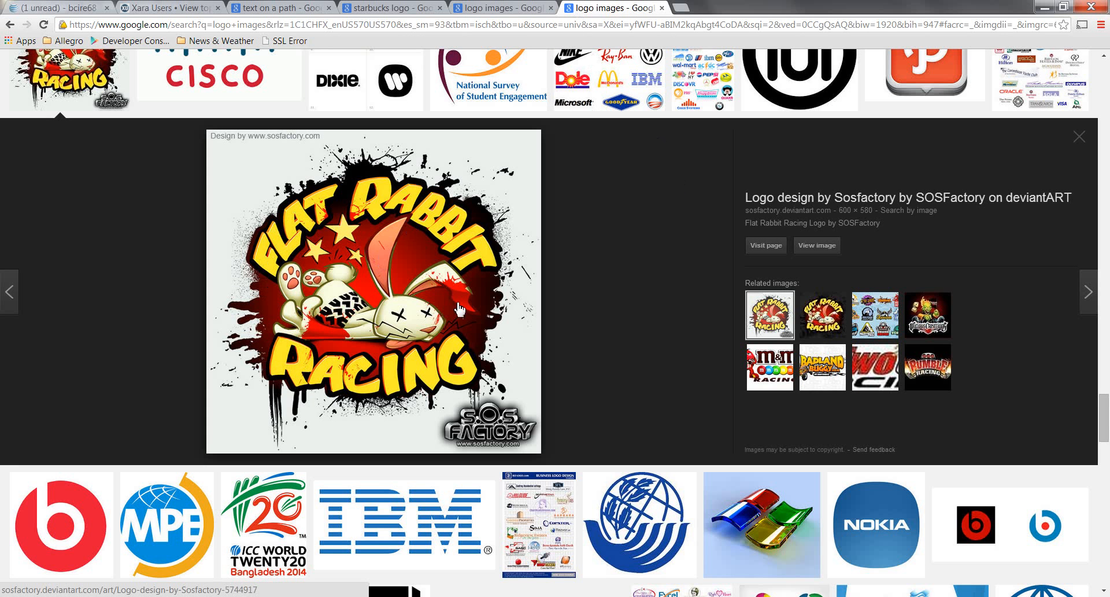
{"action": "mouse_move", "coordinate": [277, 247]}
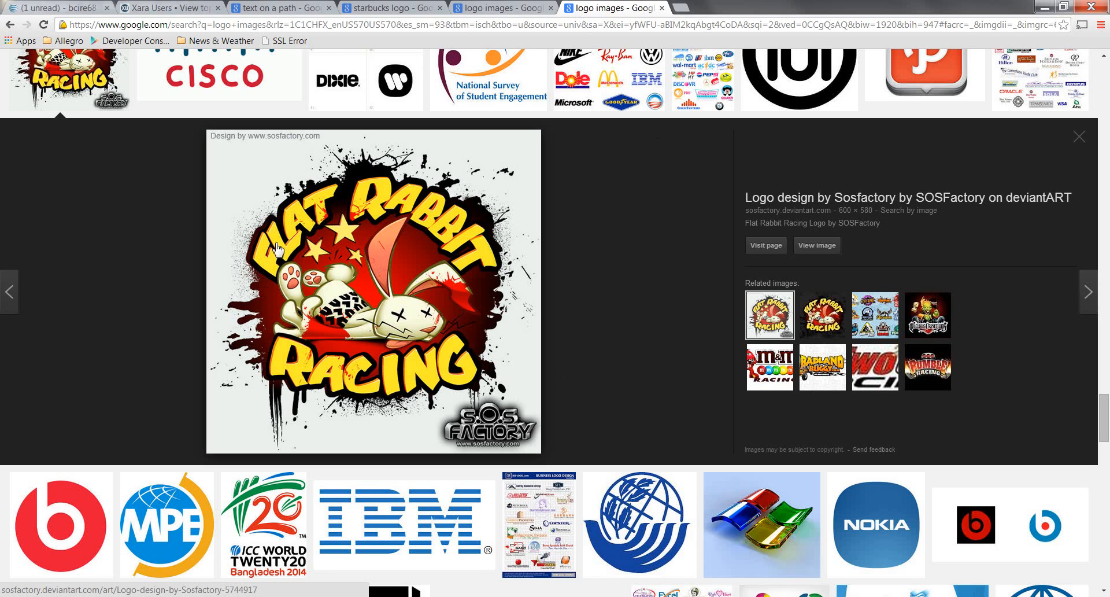
{"action": "mouse_move", "coordinate": [496, 265]}
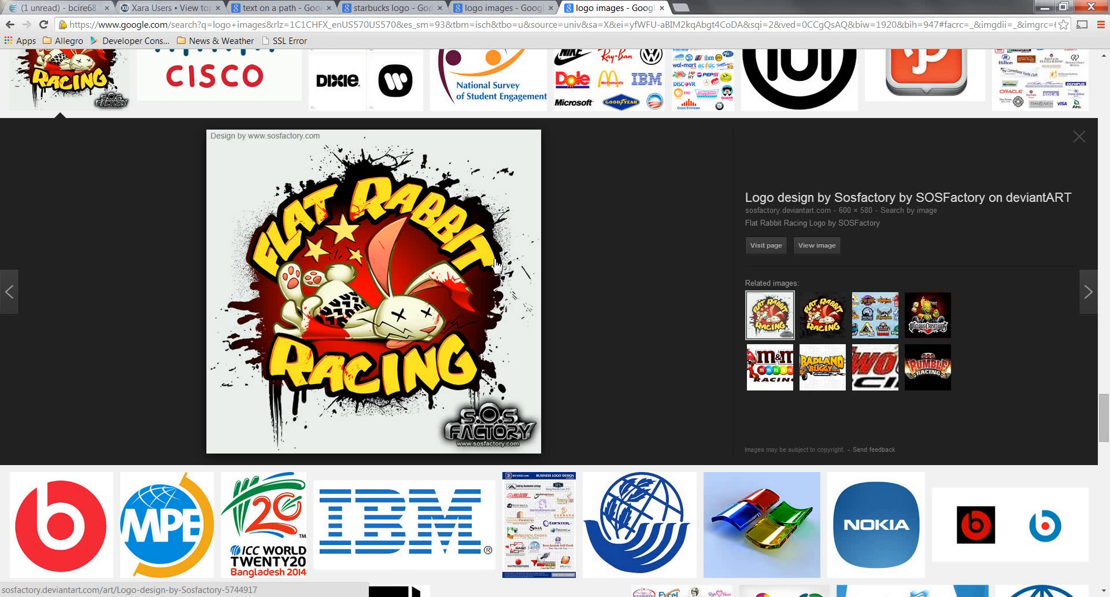
{"action": "mouse_move", "coordinate": [467, 361]}
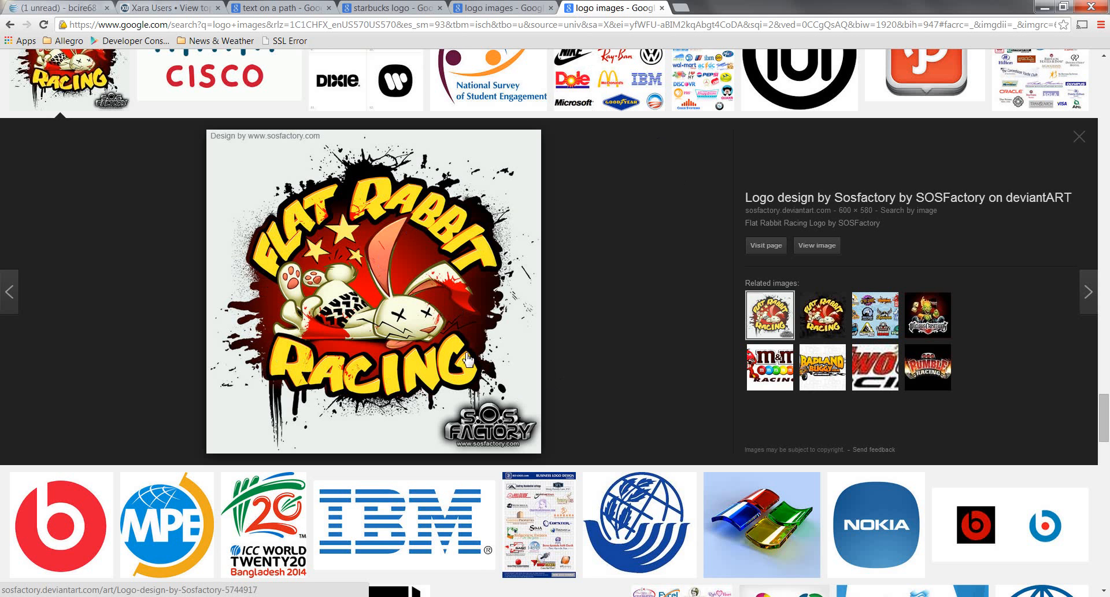
{"action": "mouse_move", "coordinate": [276, 361]}
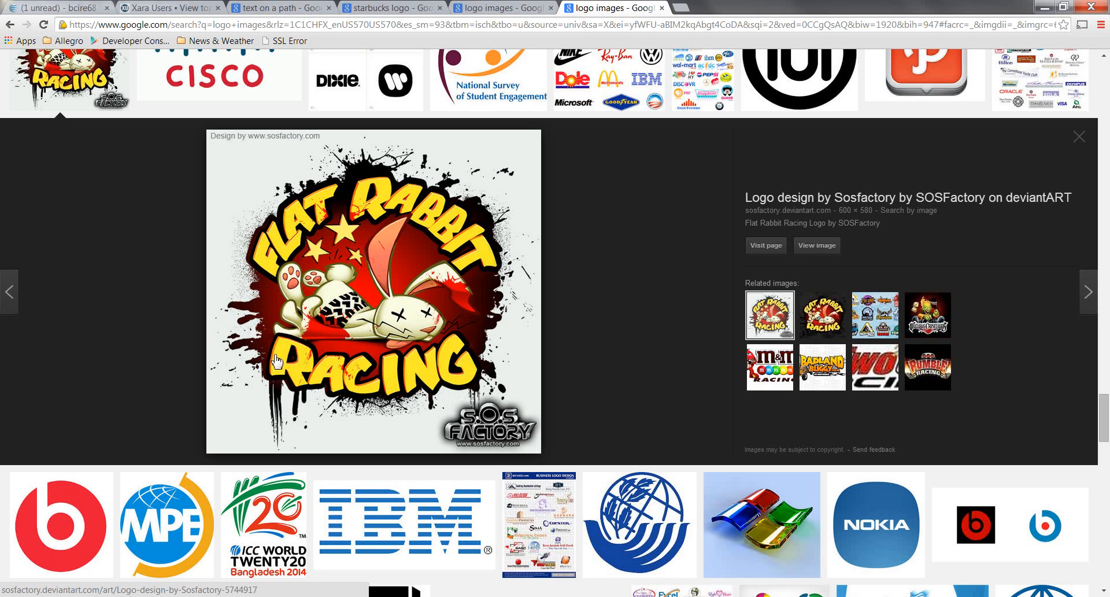
{"action": "mouse_move", "coordinate": [289, 255]}
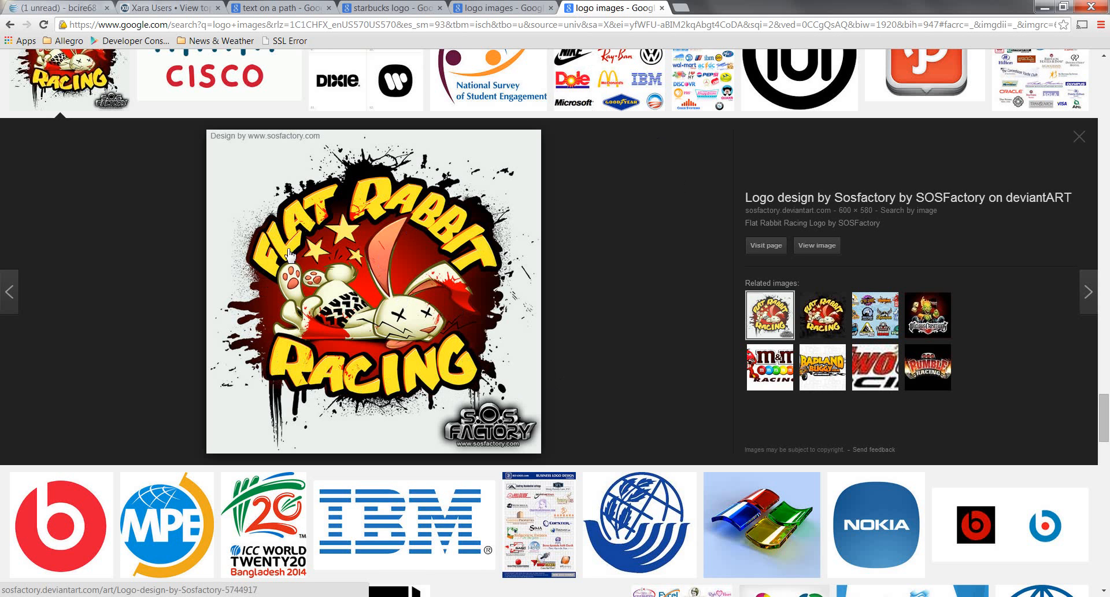
{"action": "mouse_move", "coordinate": [455, 271]}
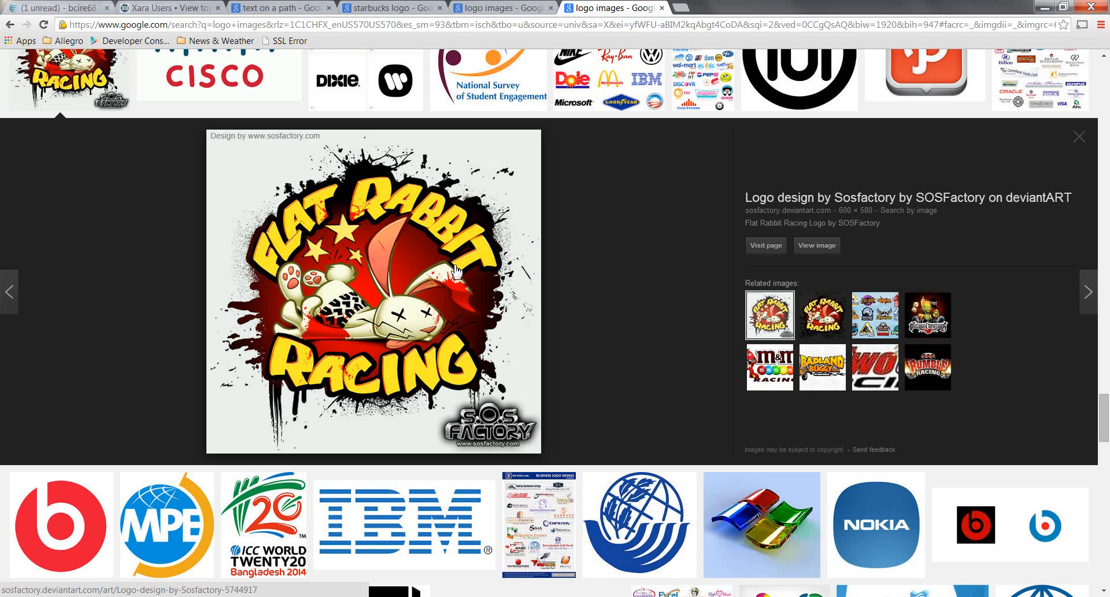
{"action": "mouse_move", "coordinate": [471, 276]}
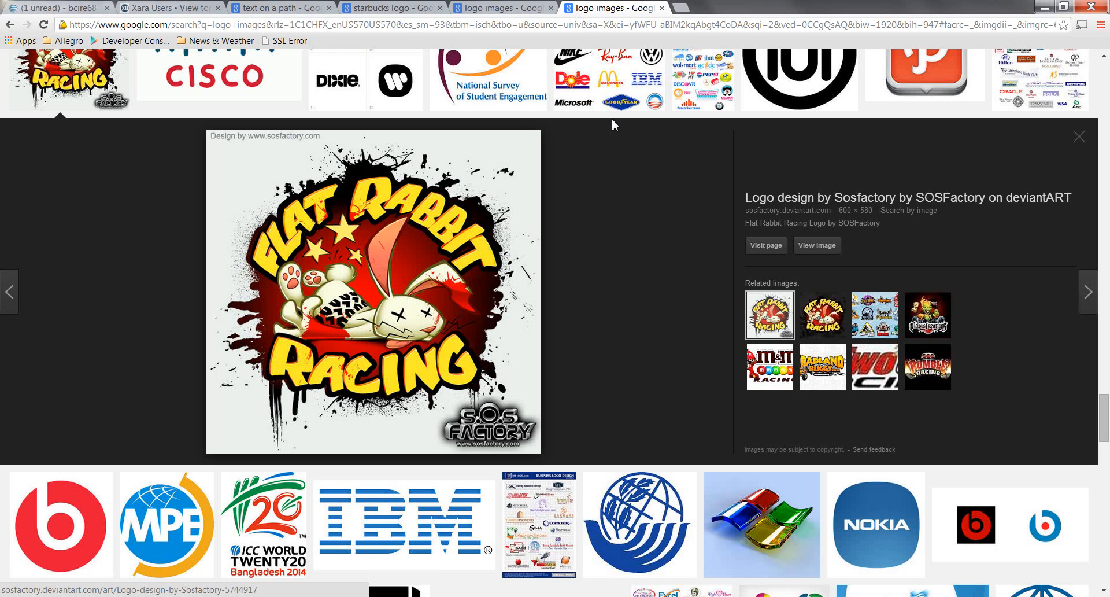
{"action": "mouse_move", "coordinate": [21, 523]}
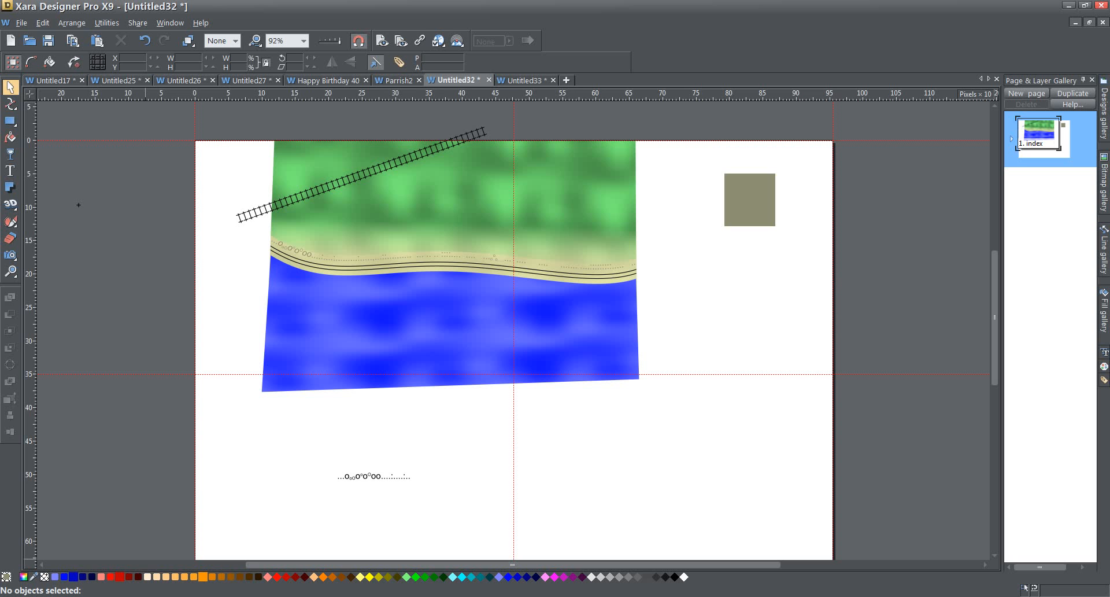
{"action": "mouse_move", "coordinate": [521, 86]}
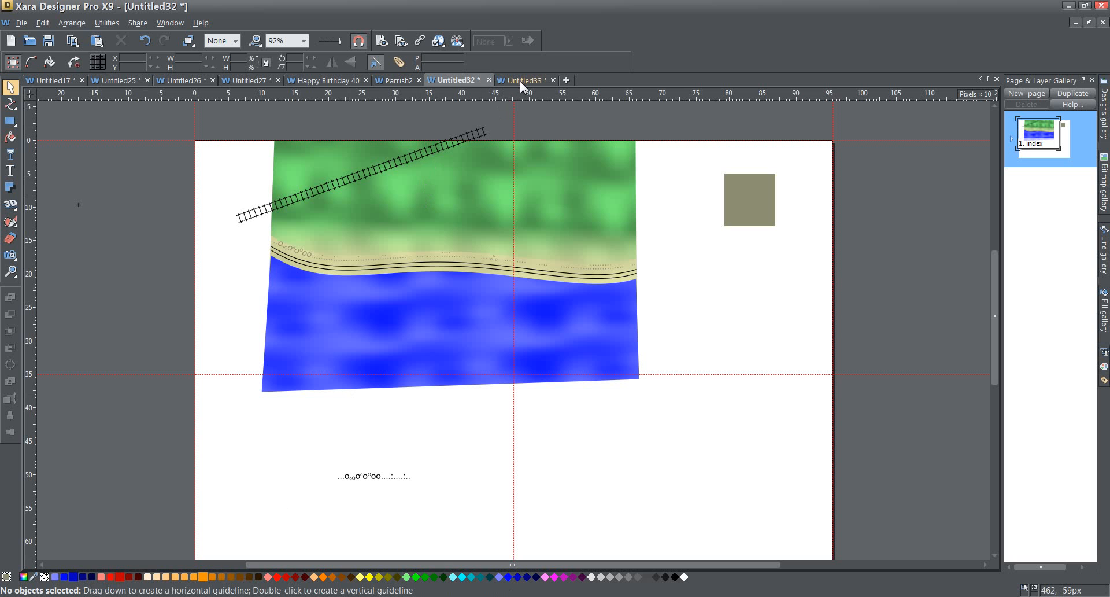
Switch to the Untitled33 document with the @ symbol and 'E-mail me here' envelope.
{"action": "left_click", "coordinate": [523, 80]}
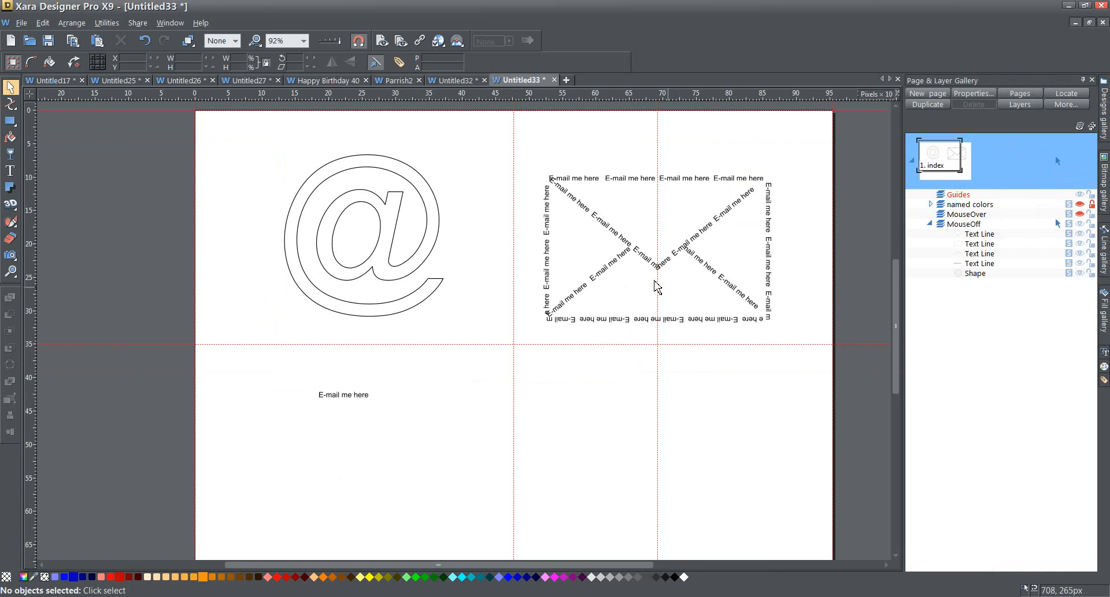
{"action": "mouse_move", "coordinate": [886, 304]}
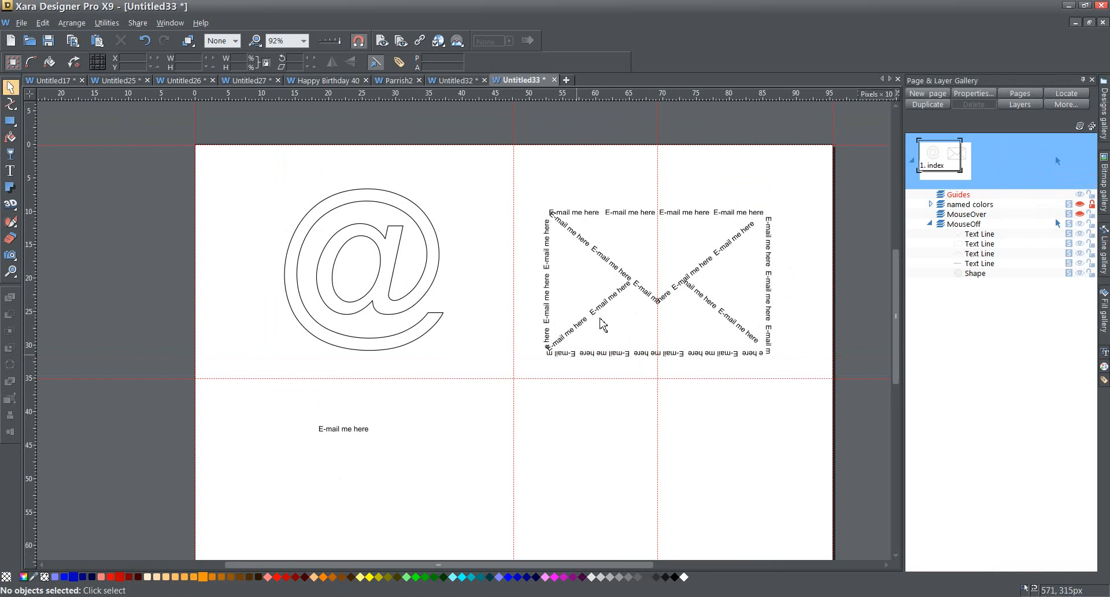
{"action": "mouse_move", "coordinate": [726, 331]}
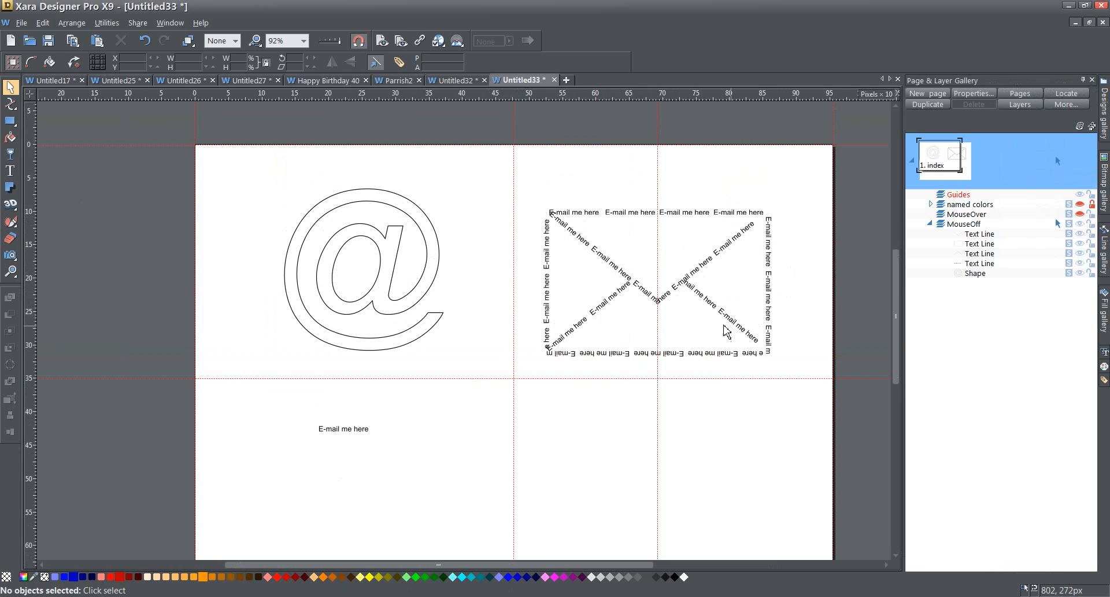
{"action": "mouse_move", "coordinate": [562, 228]}
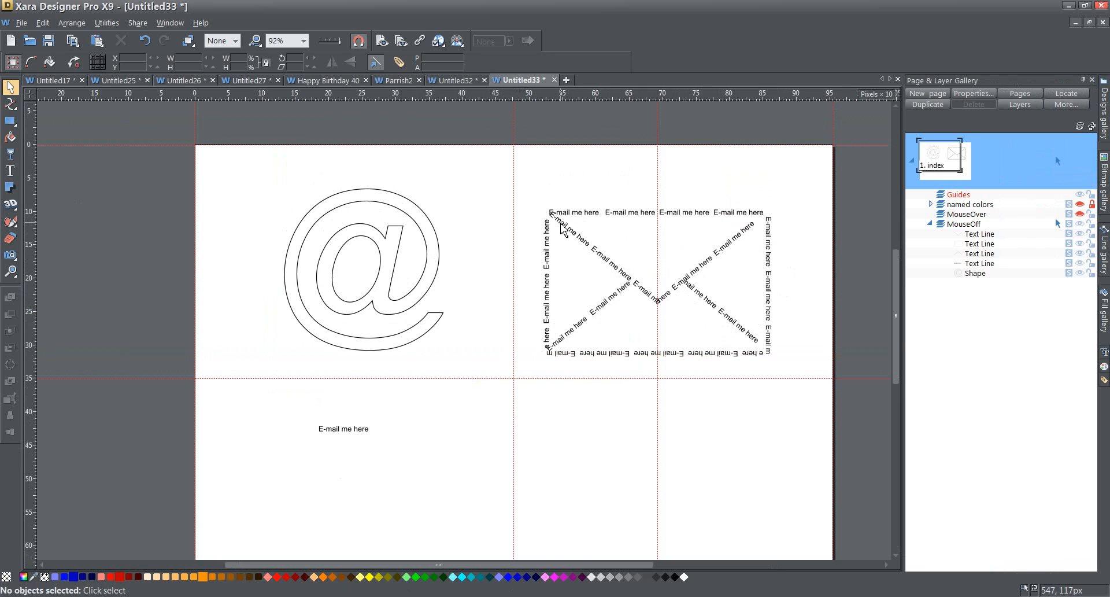
{"action": "mouse_move", "coordinate": [538, 205]}
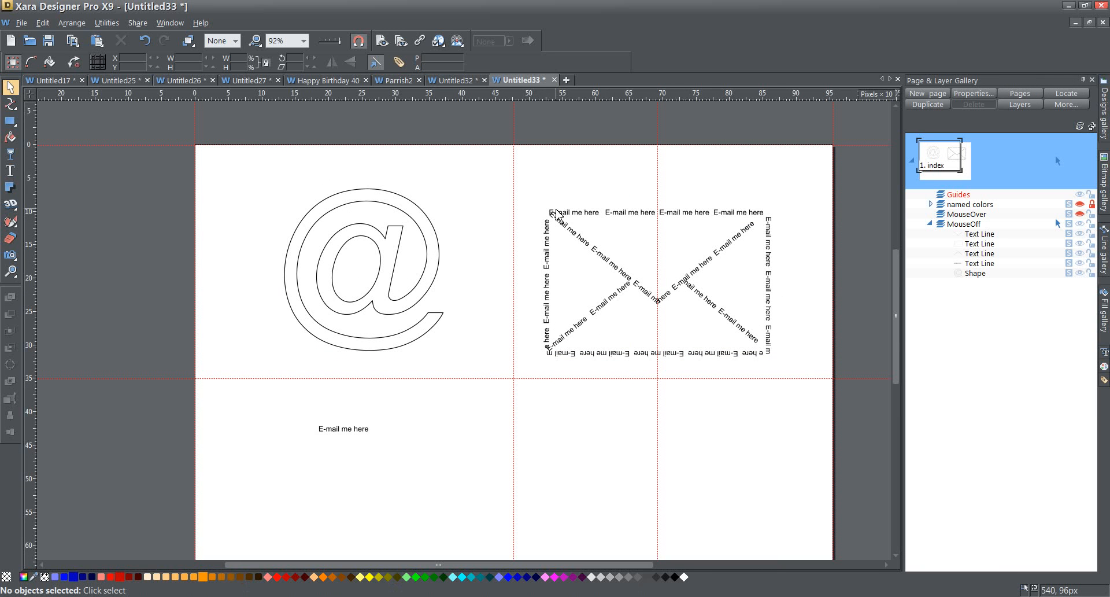
{"action": "mouse_move", "coordinate": [726, 228]}
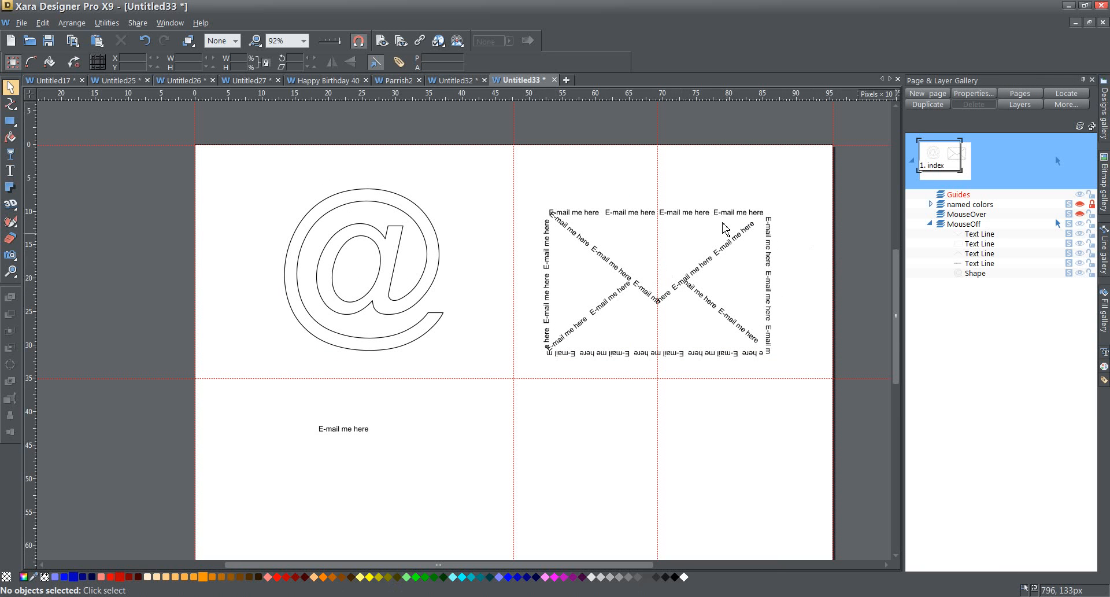
{"action": "mouse_move", "coordinate": [729, 220]}
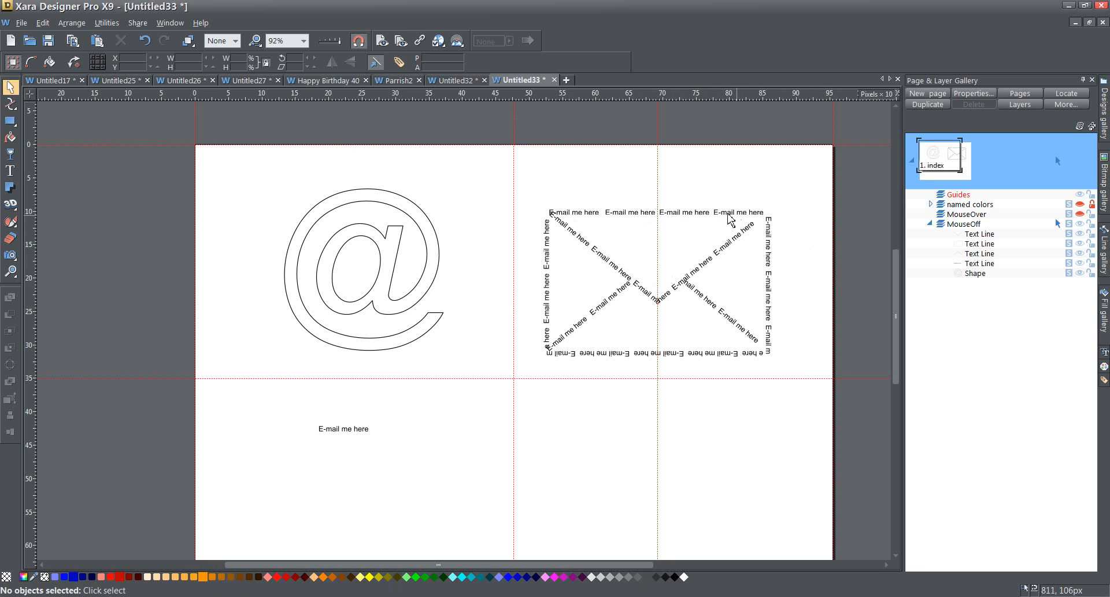
{"action": "mouse_move", "coordinate": [699, 301]}
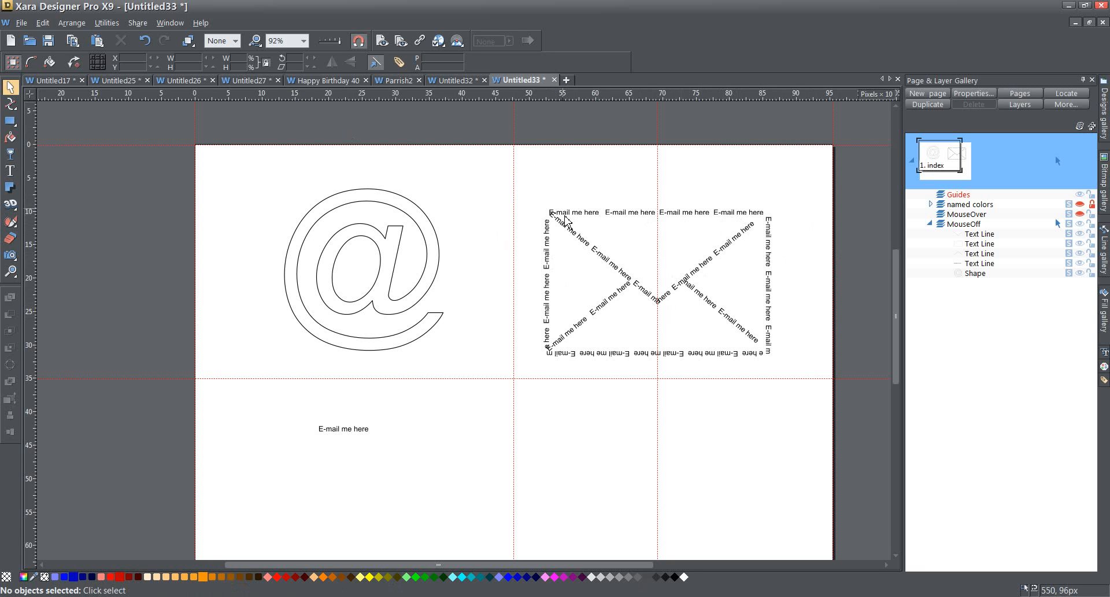
{"action": "mouse_move", "coordinate": [421, 426]}
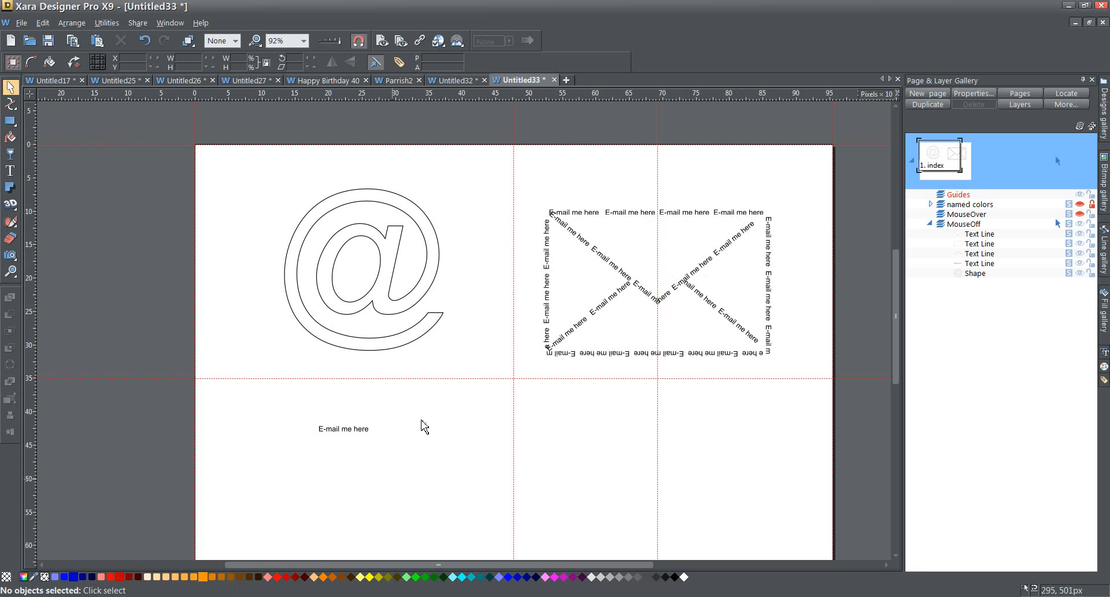
{"action": "mouse_move", "coordinate": [409, 224]}
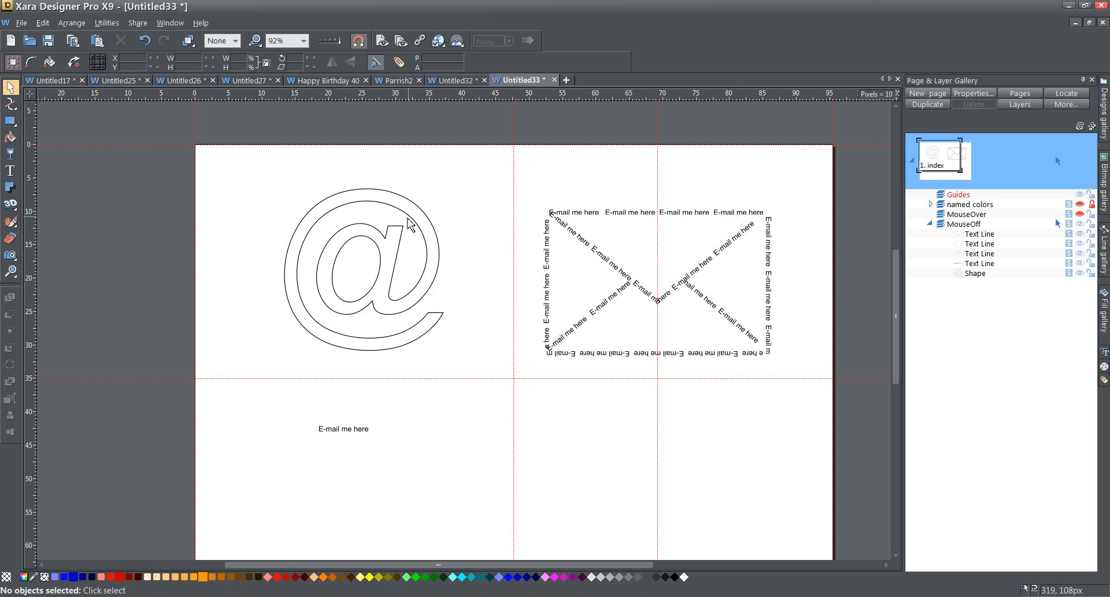
Select the @ outline with the 'E-mail me here' text and fit the text to the curve.
{"action": "left_click_drag", "start_coordinate": [410, 223], "coordinate": [473, 503]}
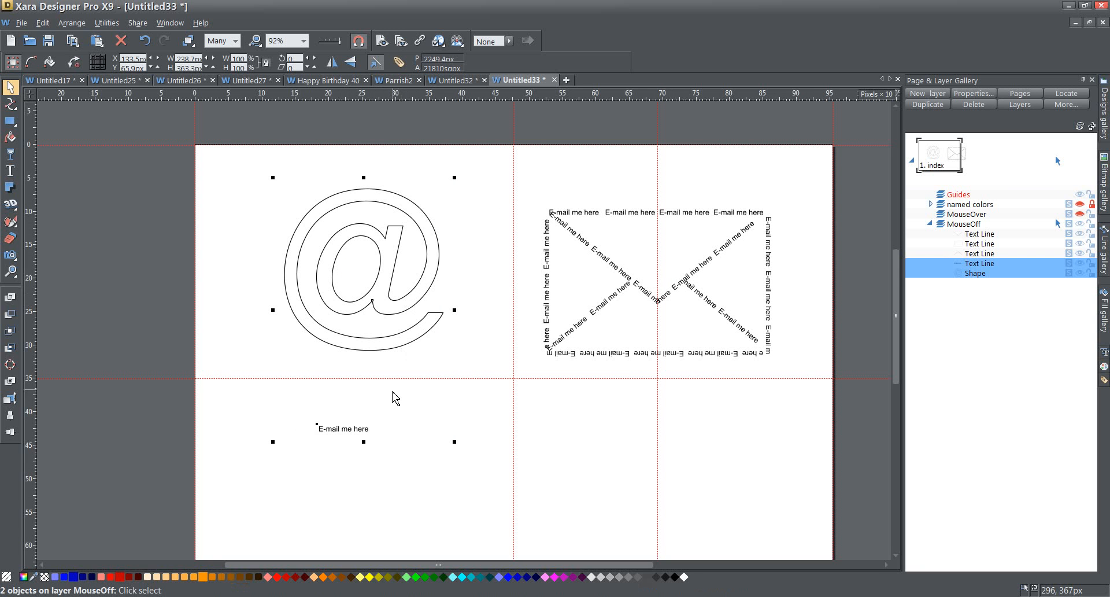
{"action": "left_click", "coordinate": [71, 22]}
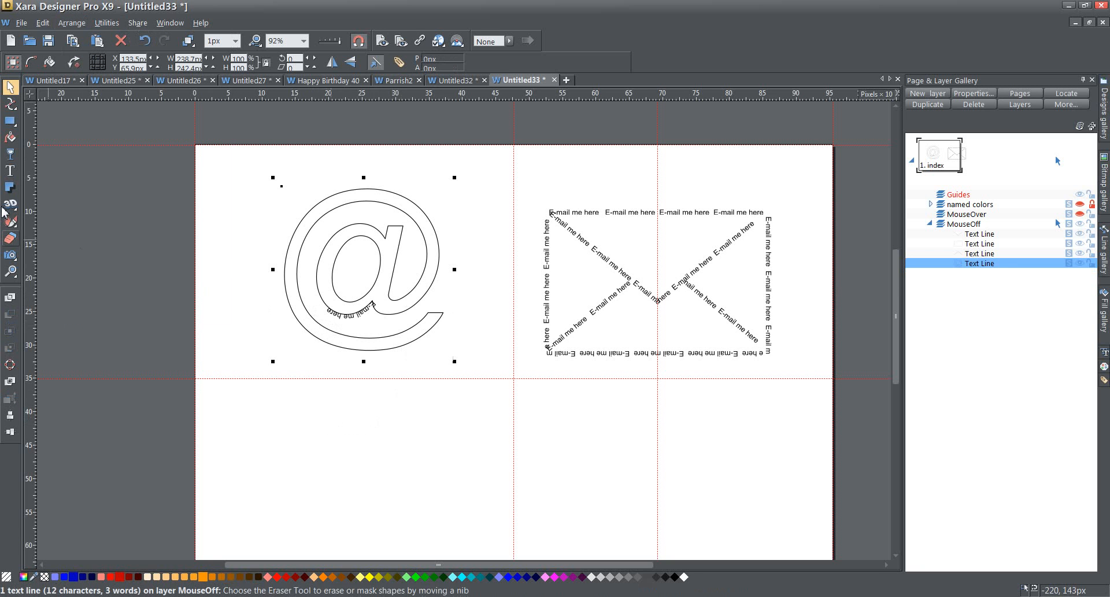
{"action": "left_click", "coordinate": [9, 170]}
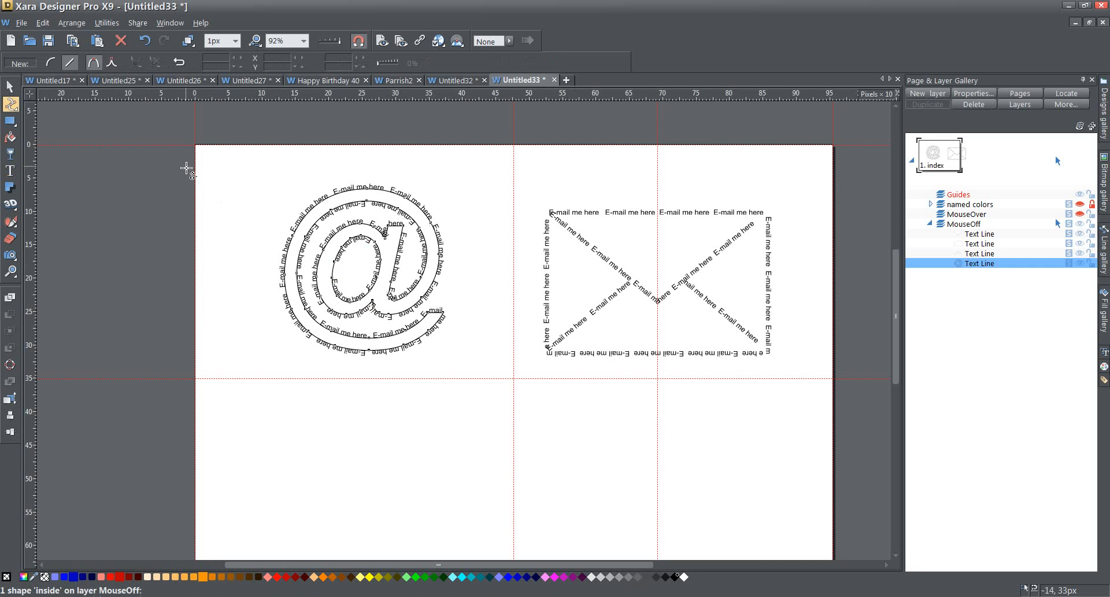
{"action": "left_click", "coordinate": [234, 40]}
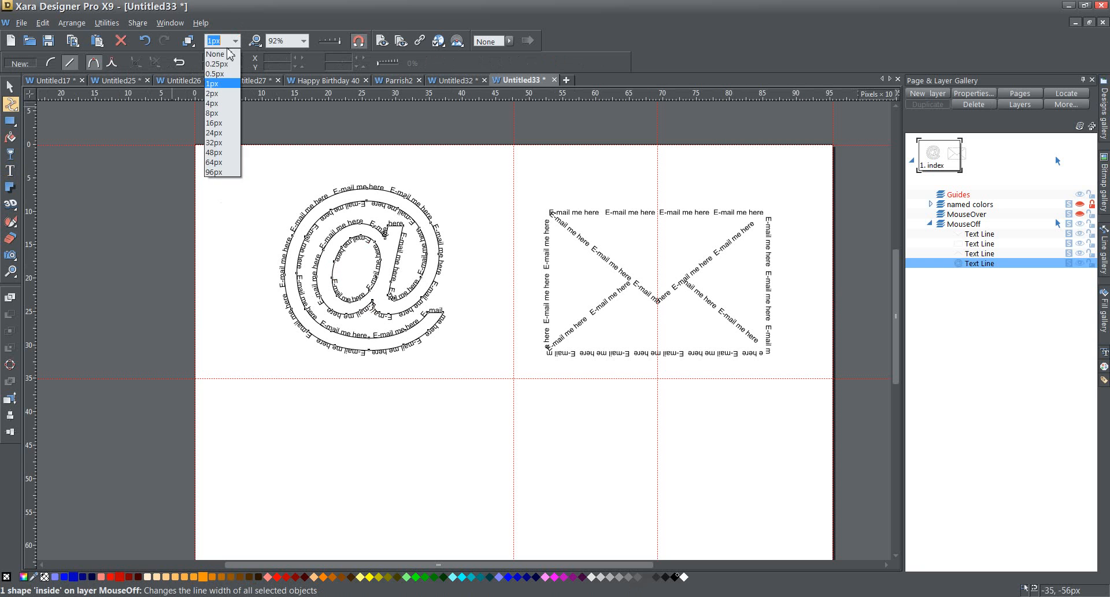
{"action": "left_click", "coordinate": [215, 53]}
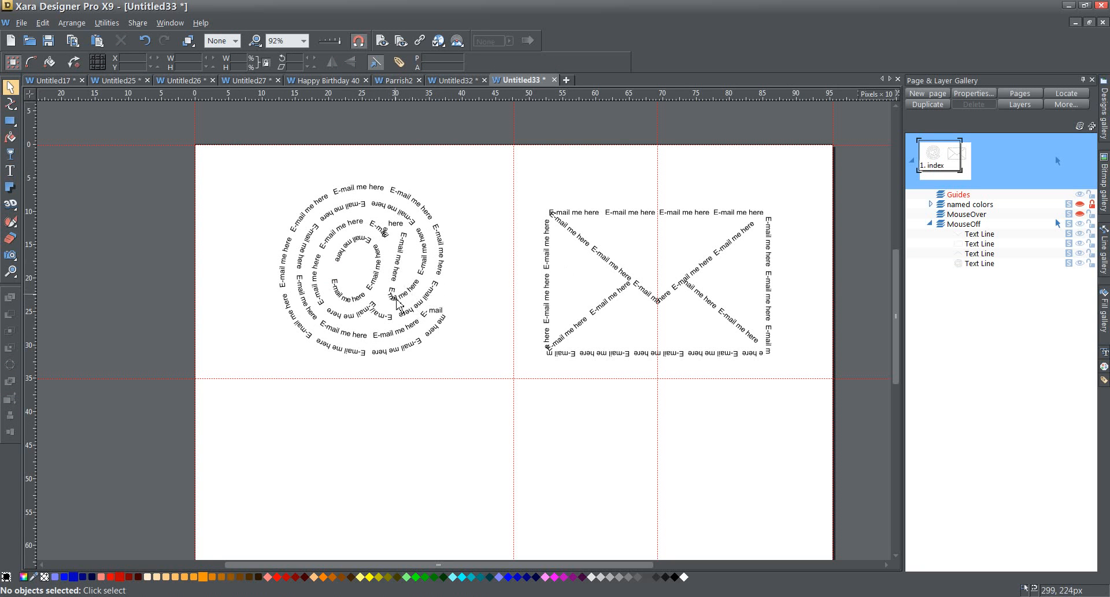
{"action": "mouse_move", "coordinate": [510, 214]}
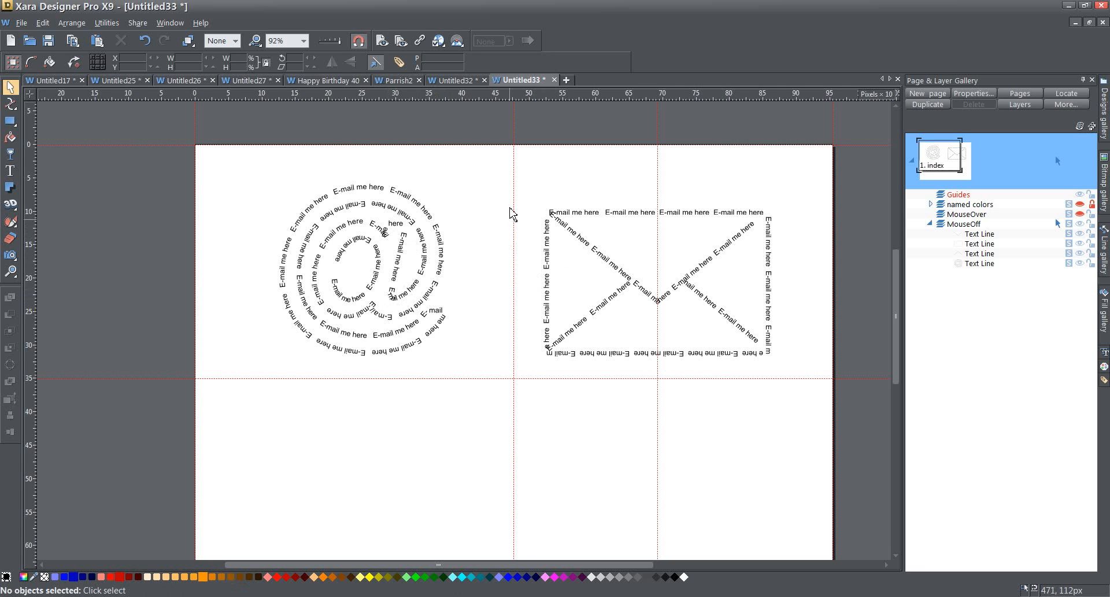
{"action": "mouse_move", "coordinate": [498, 197]}
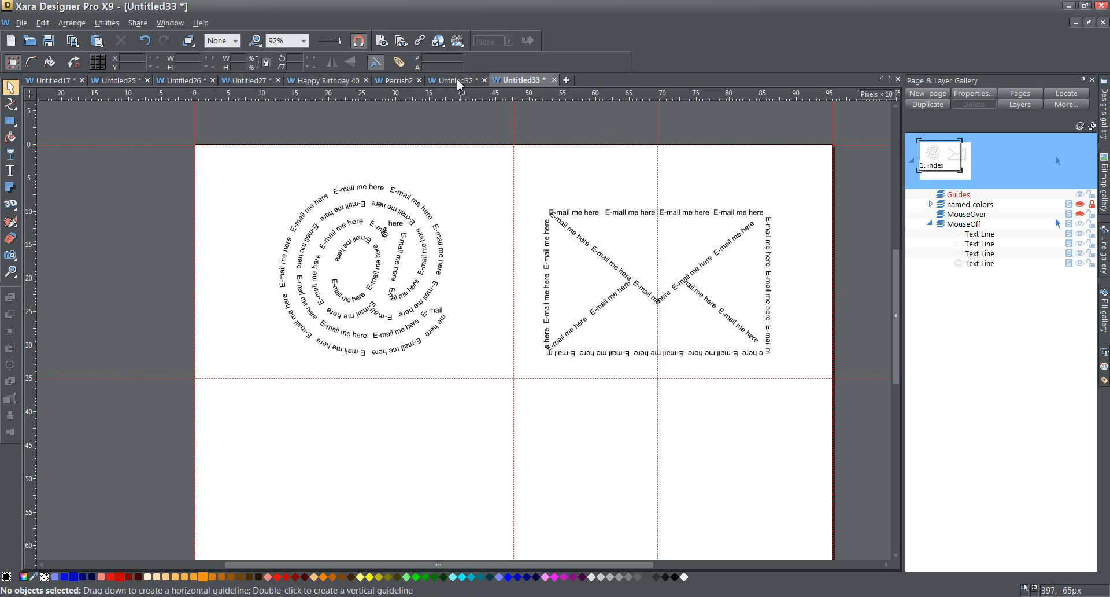
{"action": "mouse_move", "coordinate": [457, 80]}
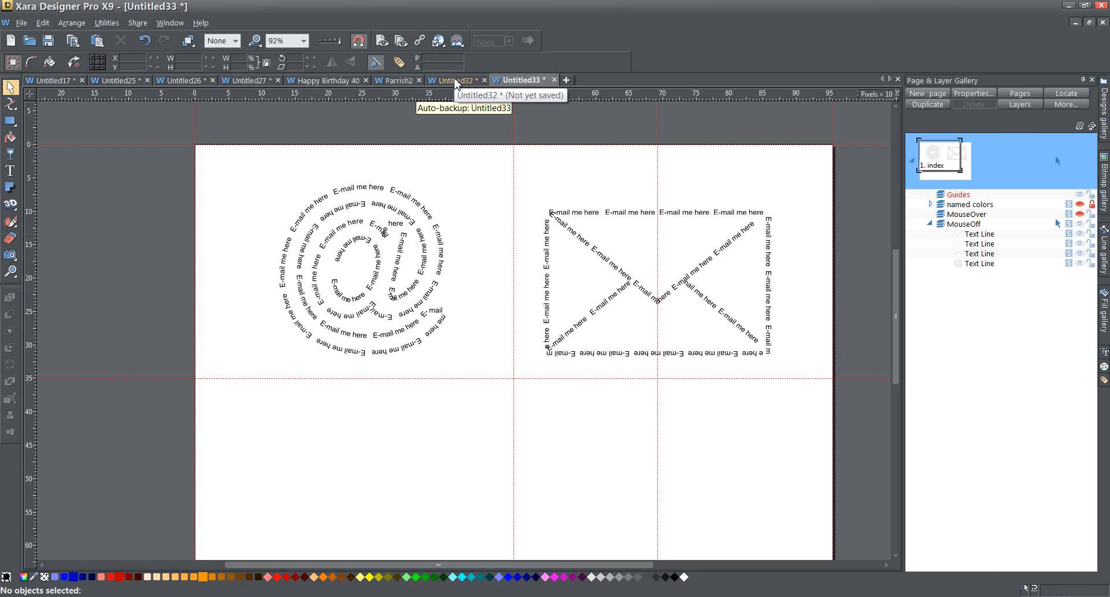
Show the Untitled32 map document and select its railroad track line.
{"action": "left_click", "coordinate": [454, 80]}
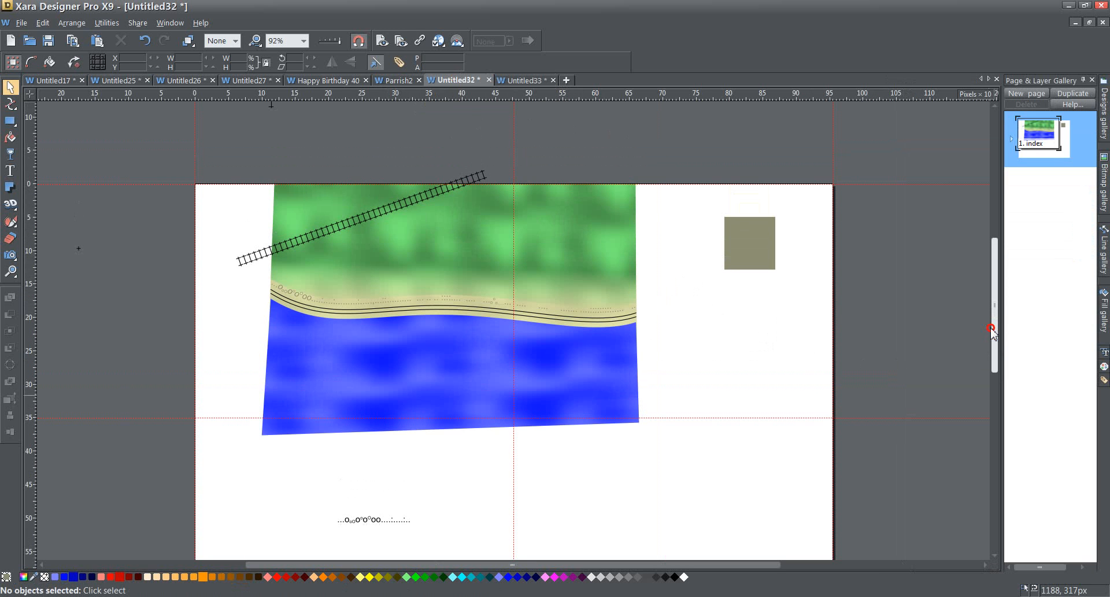
{"action": "scroll", "scroll_direction": "down", "scroll_amount": 3}
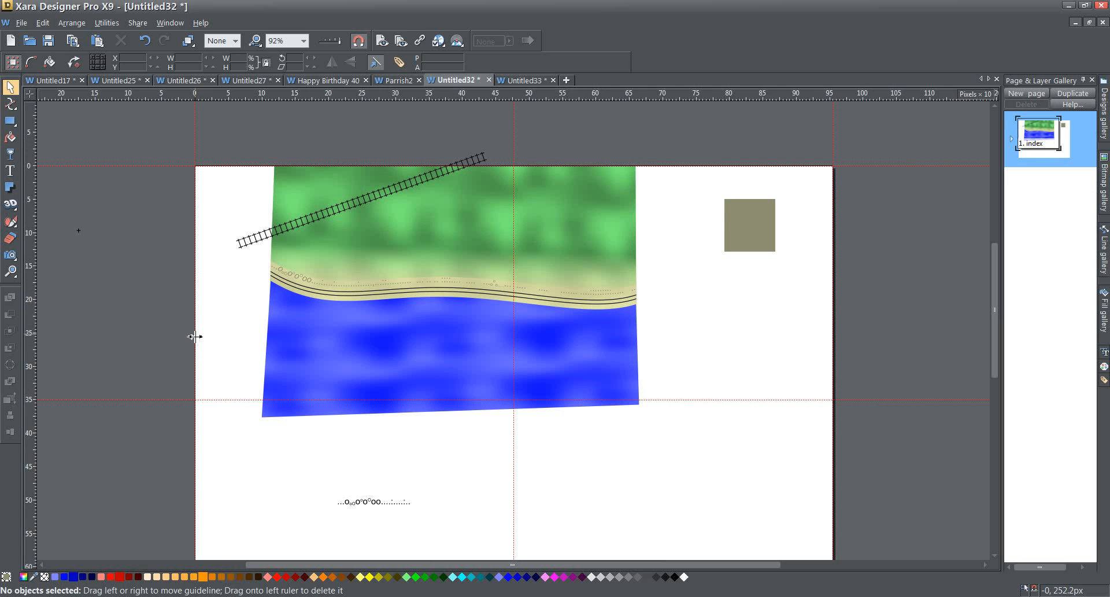
{"action": "mouse_move", "coordinate": [167, 315]}
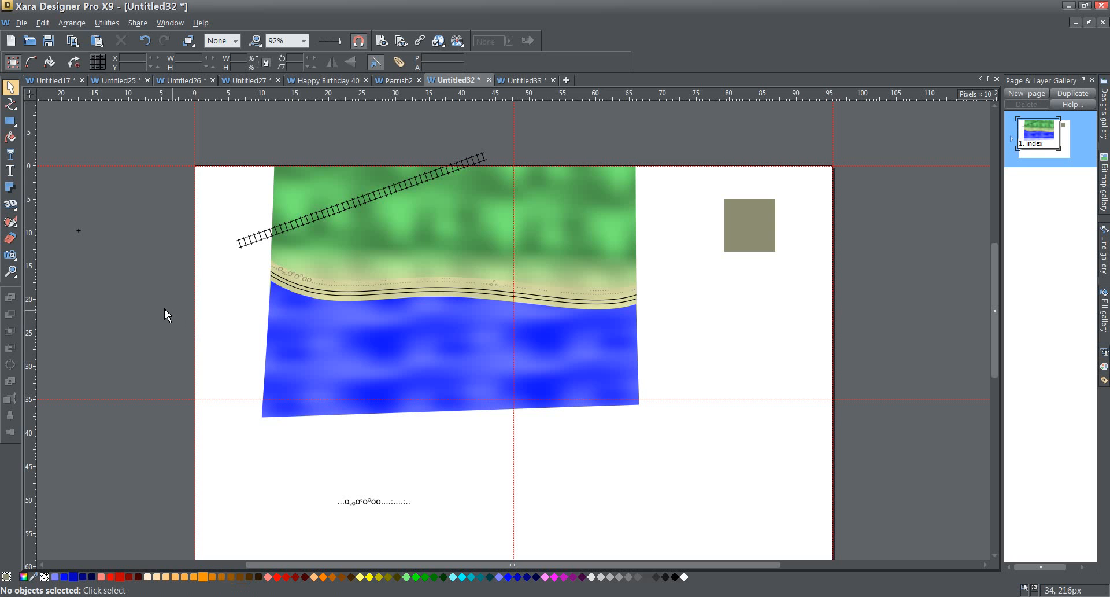
{"action": "mouse_move", "coordinate": [299, 233]}
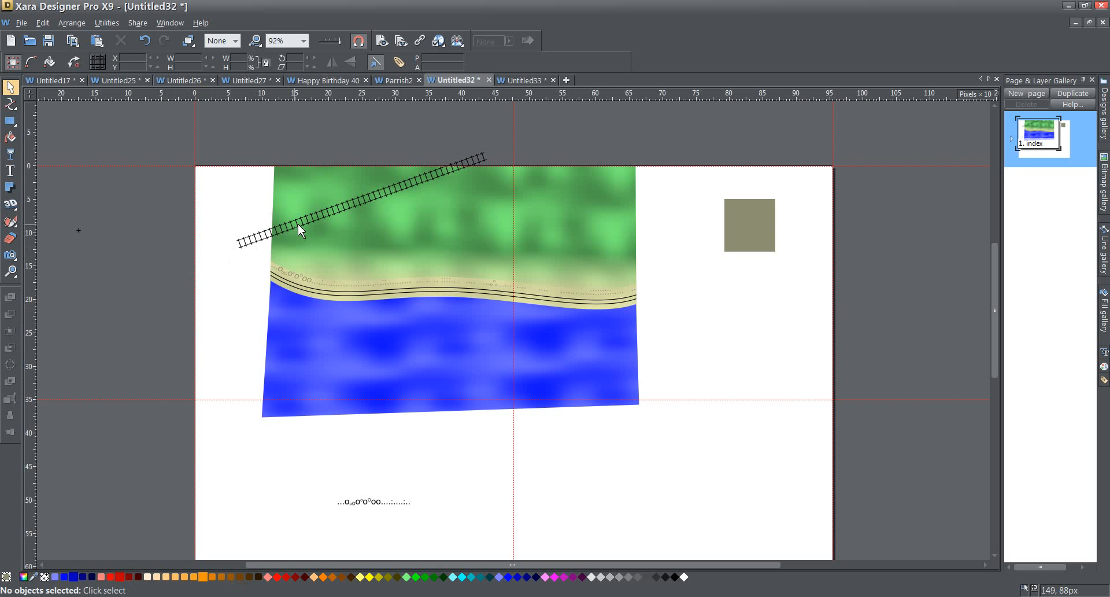
{"action": "mouse_move", "coordinate": [253, 249]}
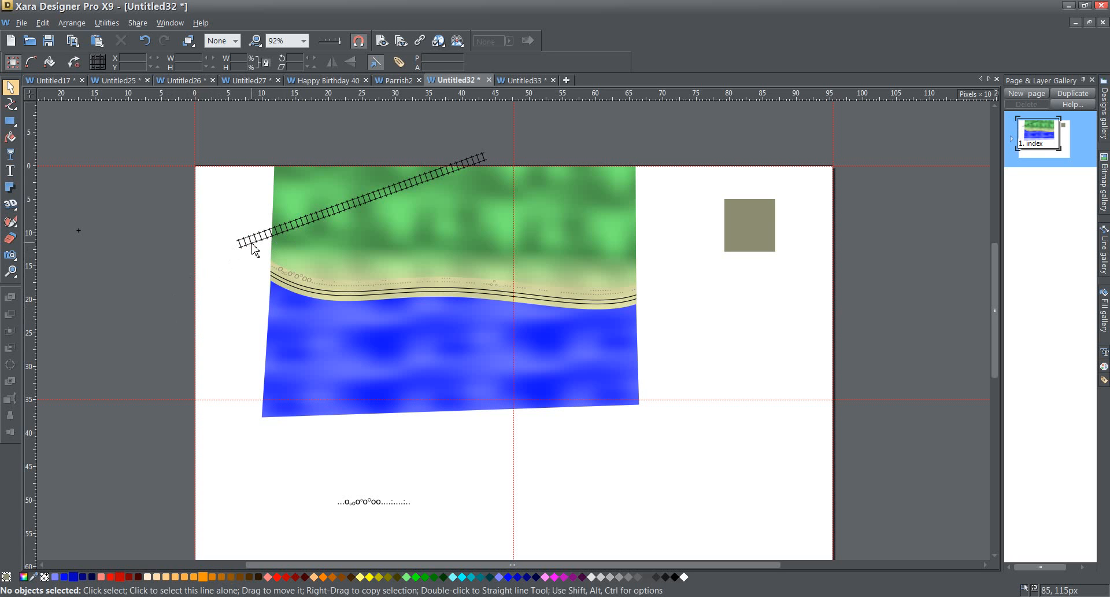
{"action": "left_click", "coordinate": [251, 250]}
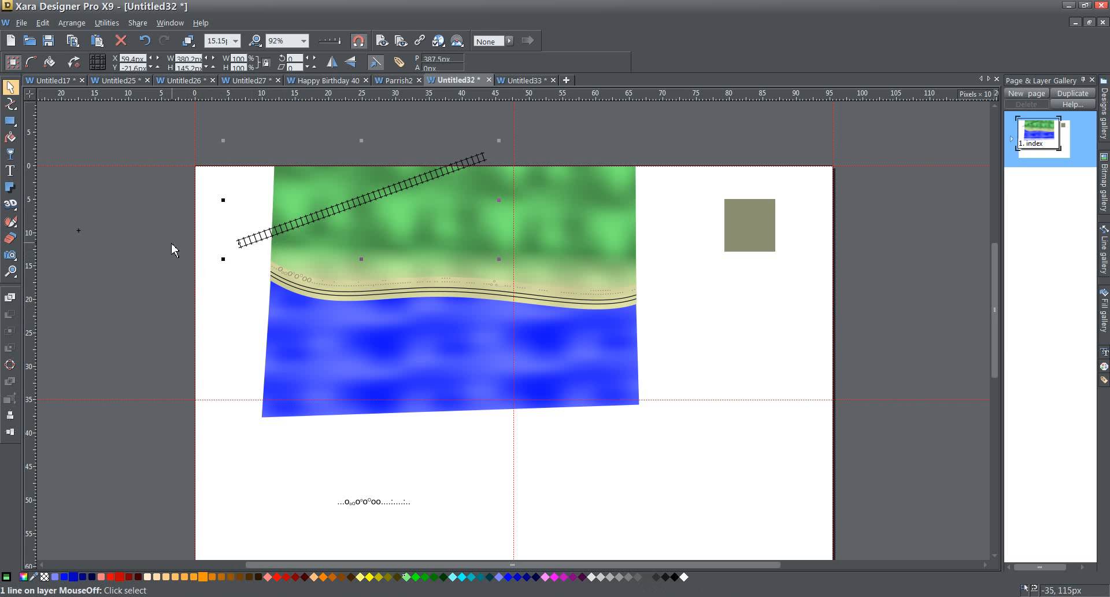
{"action": "mouse_move", "coordinate": [1012, 281]}
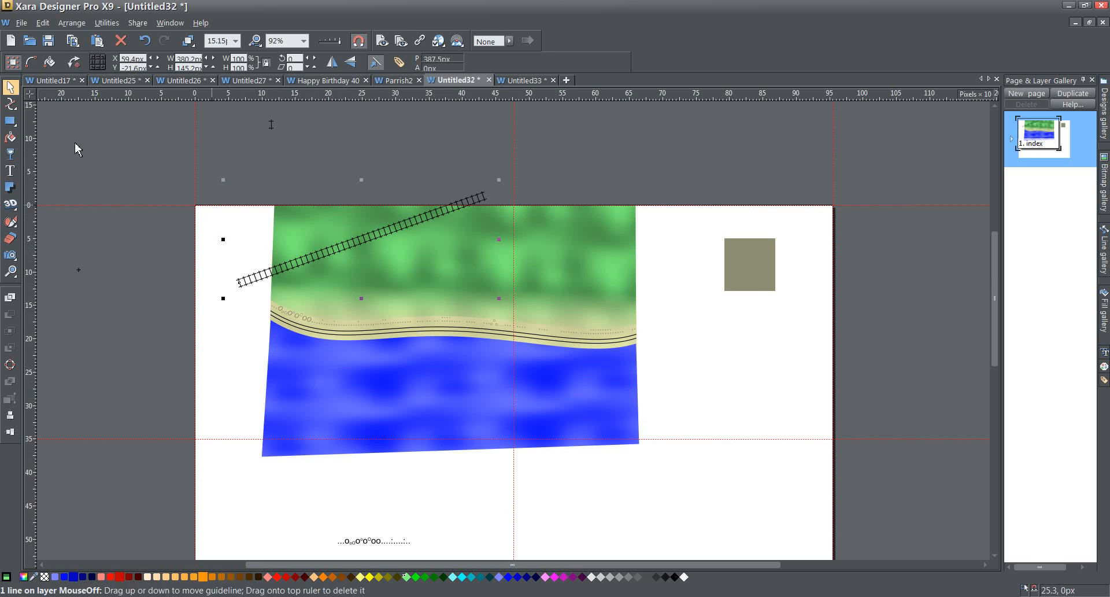
Drag the track's middle with the Shape Editor so it curves above the shore.
{"action": "left_click", "coordinate": [10, 105]}
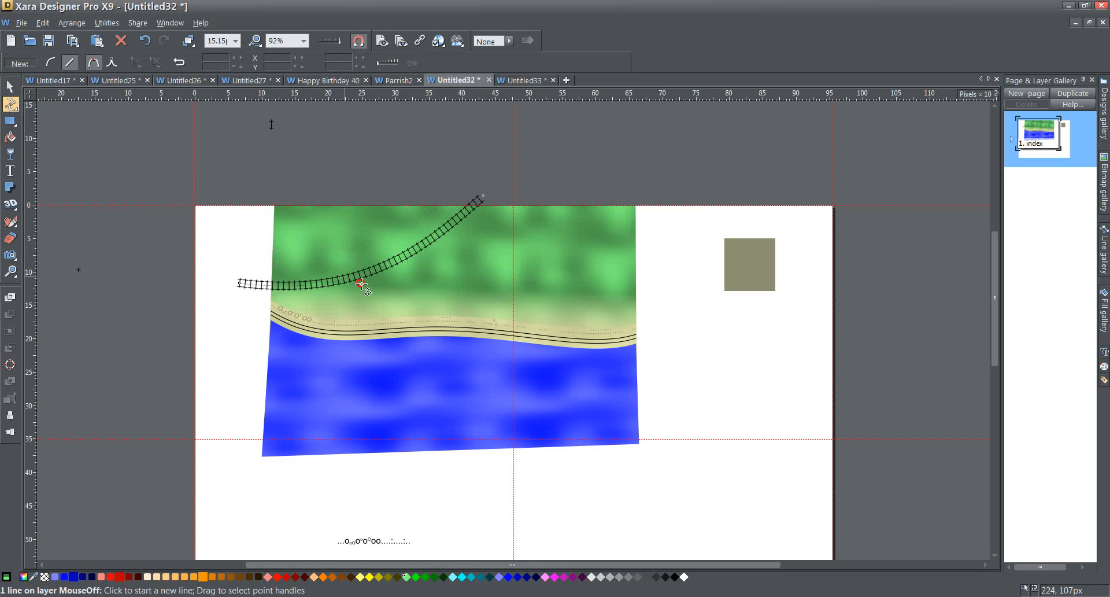
{"action": "left_click_drag", "start_coordinate": [362, 284], "coordinate": [363, 285]}
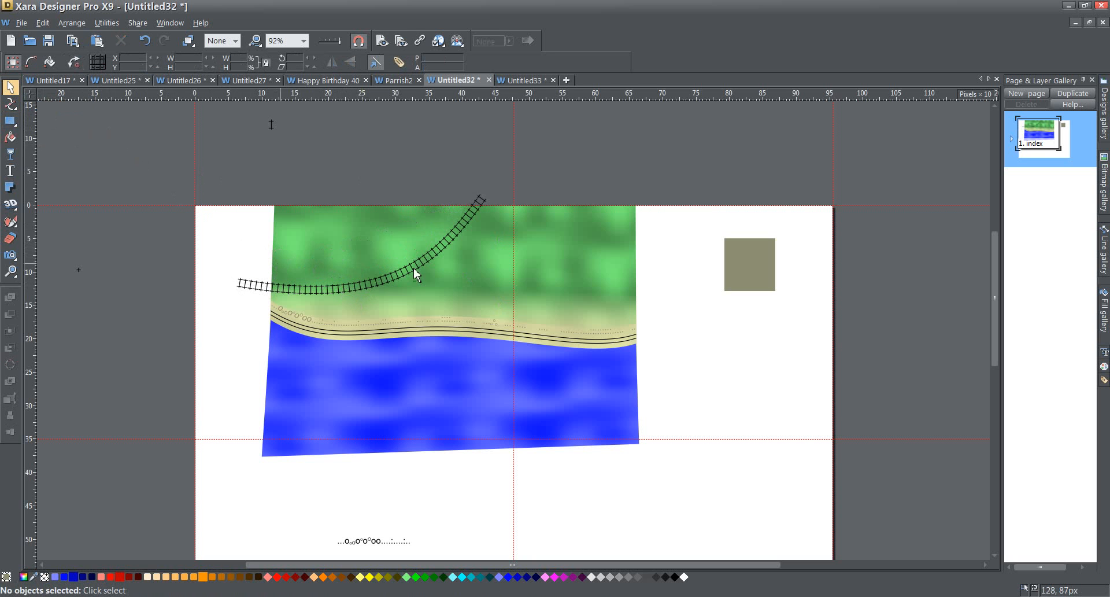
{"action": "mouse_move", "coordinate": [457, 244]}
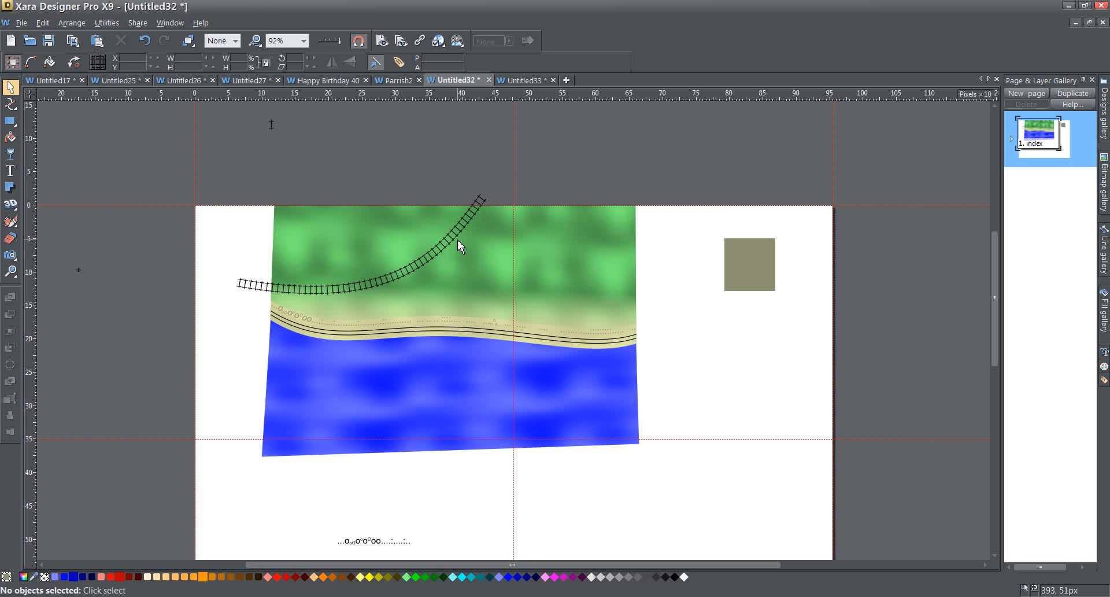
{"action": "mouse_move", "coordinate": [441, 261]}
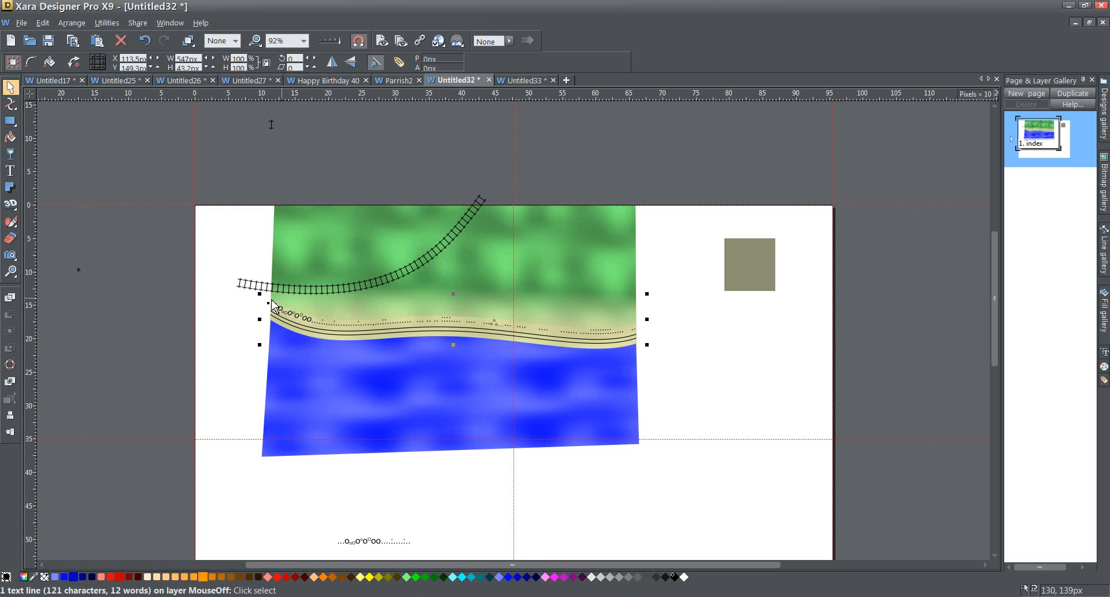
{"action": "mouse_move", "coordinate": [351, 293]}
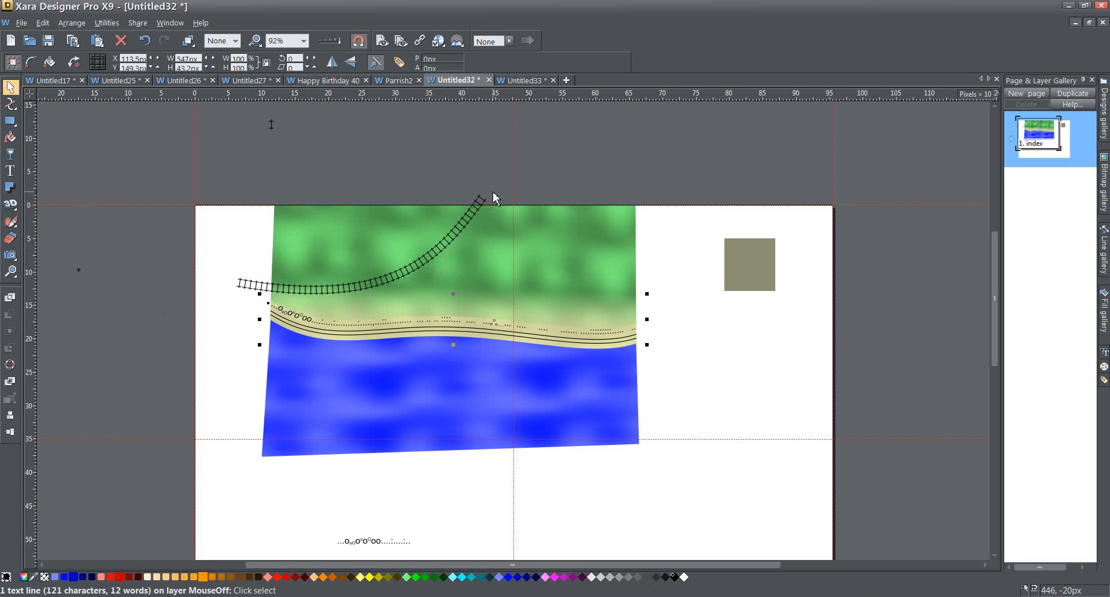
{"action": "mouse_move", "coordinate": [300, 333]}
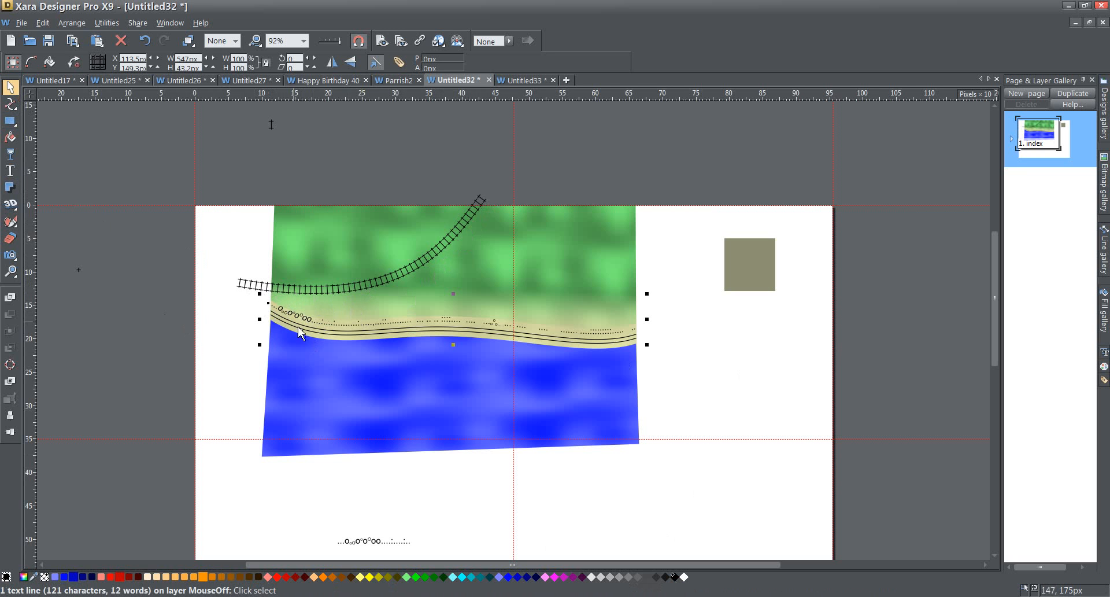
{"action": "mouse_move", "coordinate": [361, 336]}
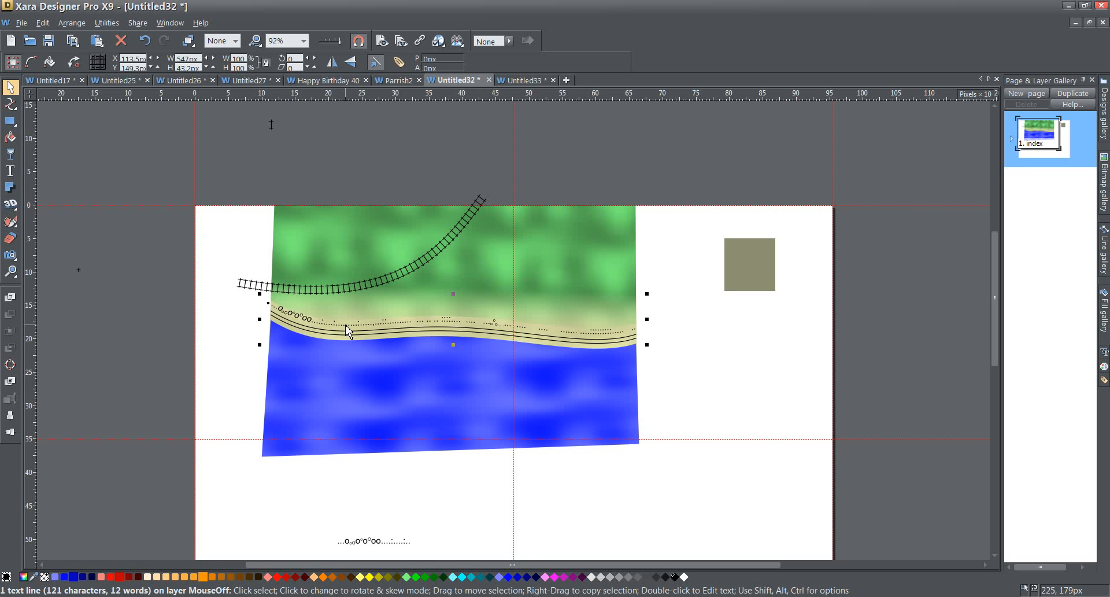
{"action": "mouse_move", "coordinate": [120, 272]}
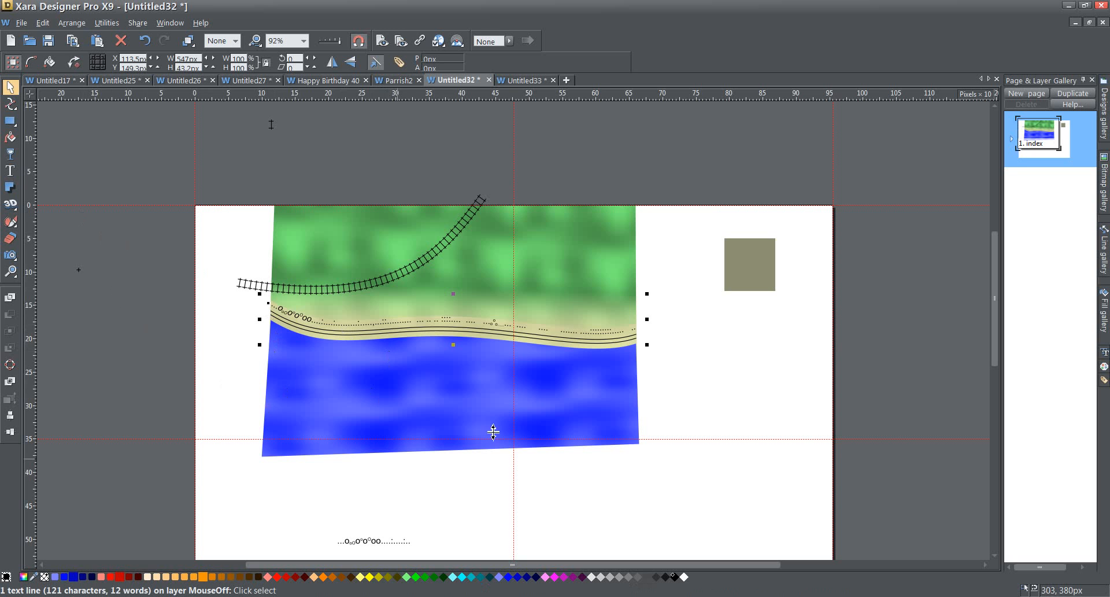
{"action": "mouse_move", "coordinate": [491, 335]}
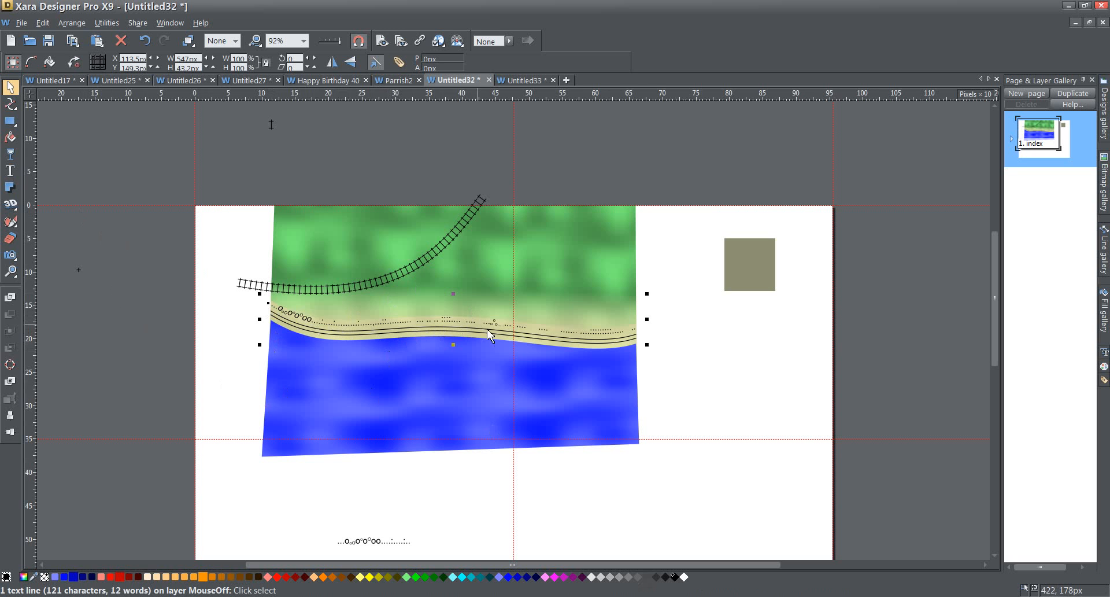
{"action": "mouse_move", "coordinate": [658, 338]}
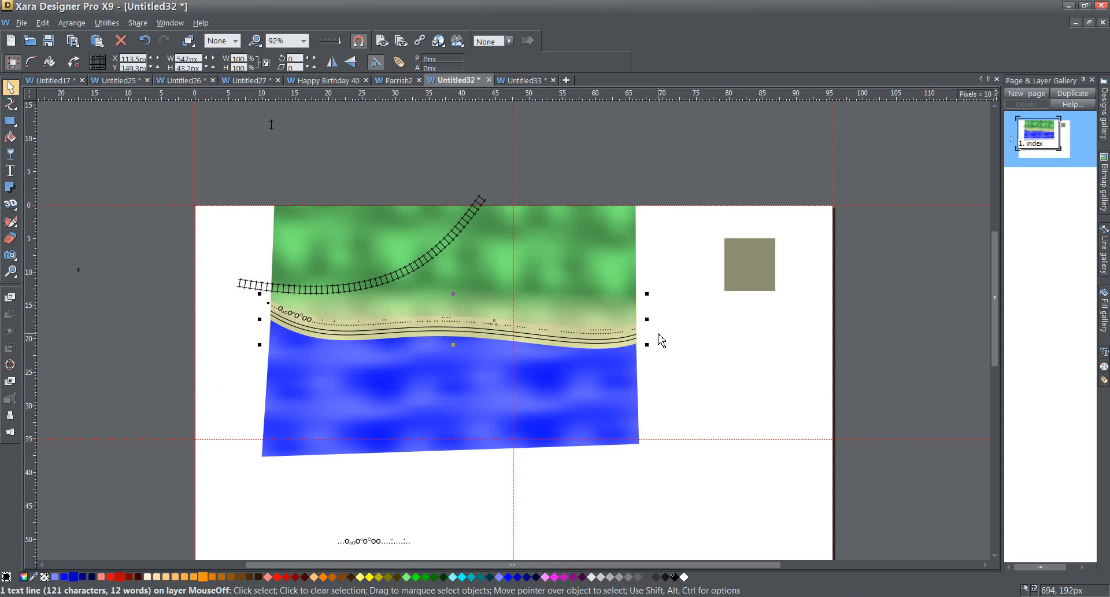
{"action": "mouse_move", "coordinate": [683, 364]}
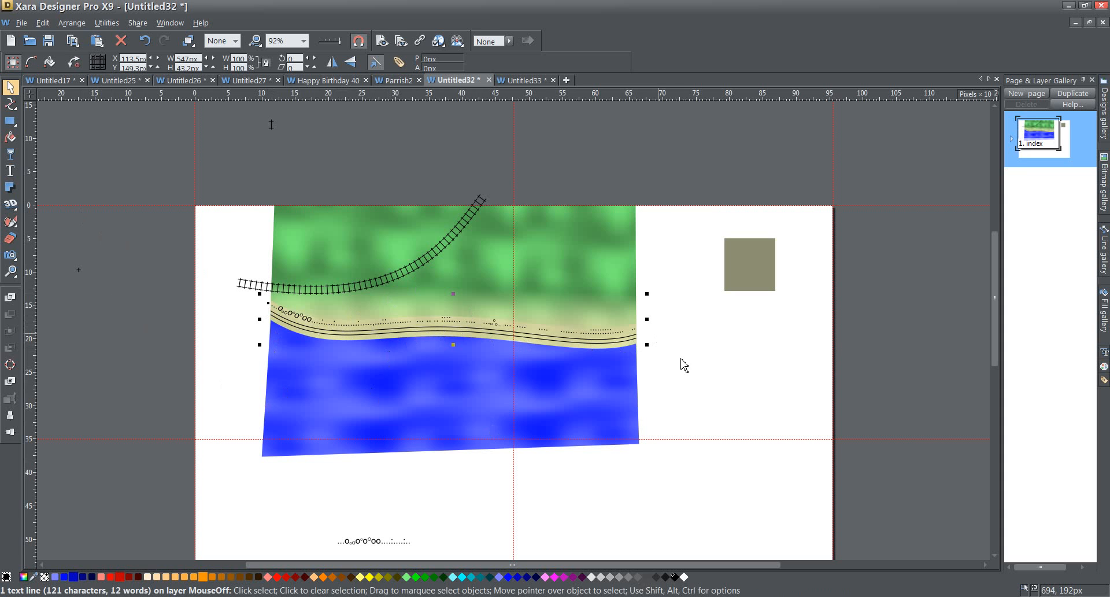
{"action": "mouse_move", "coordinate": [687, 369]}
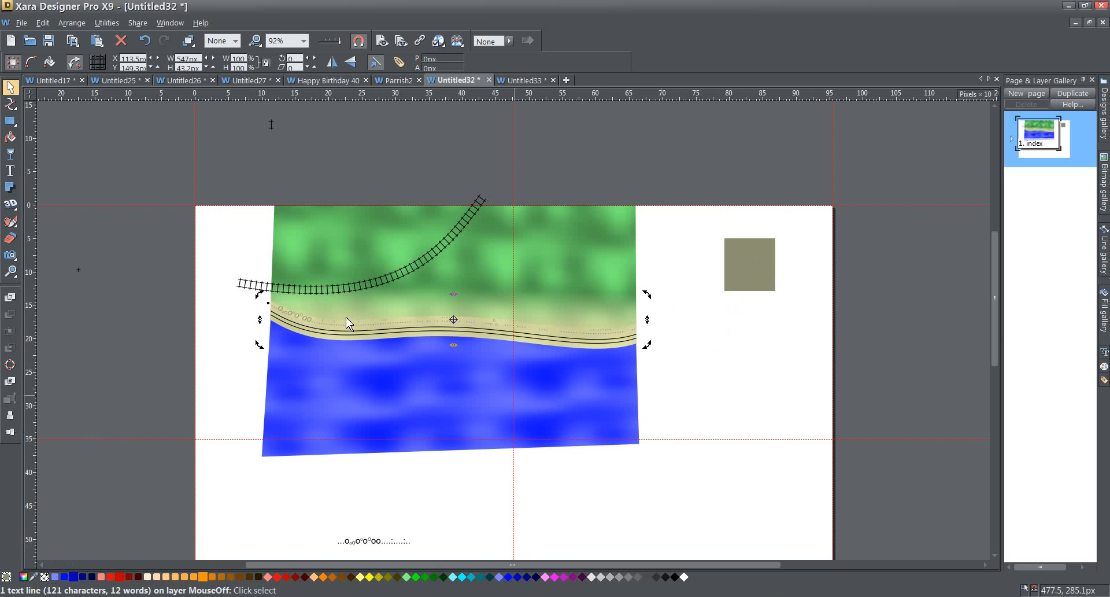
{"action": "mouse_move", "coordinate": [548, 335]}
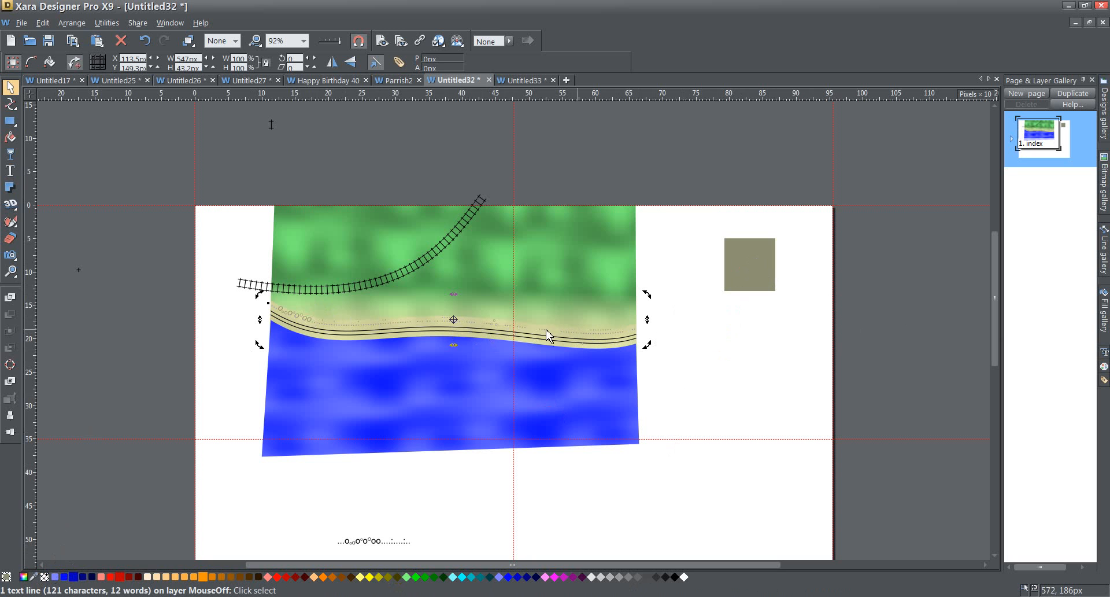
{"action": "mouse_move", "coordinate": [259, 306]}
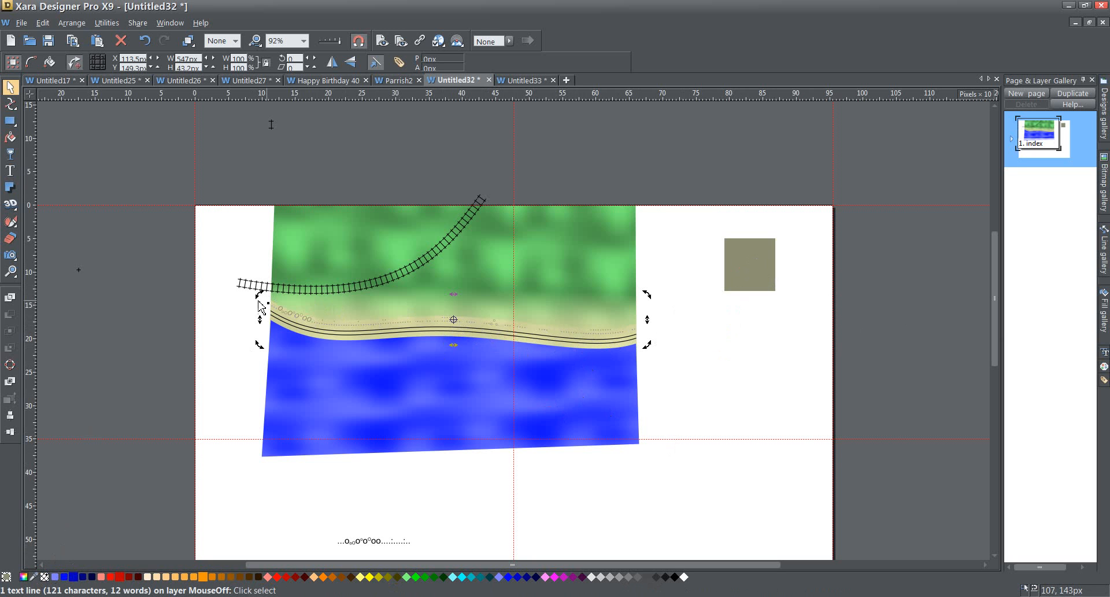
{"action": "mouse_move", "coordinate": [340, 334]}
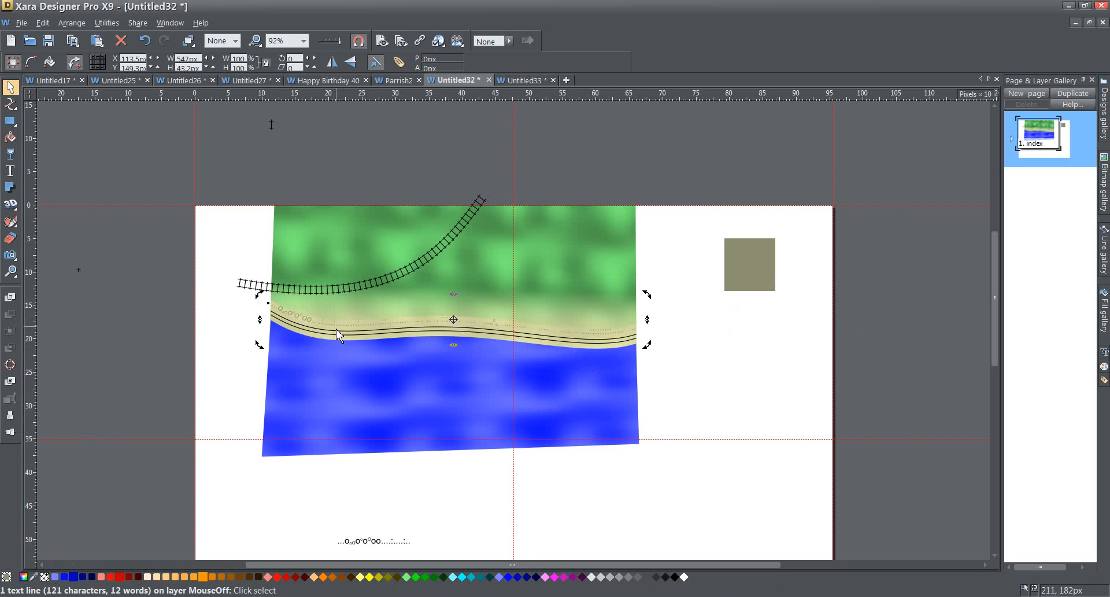
{"action": "mouse_move", "coordinate": [38, 205]}
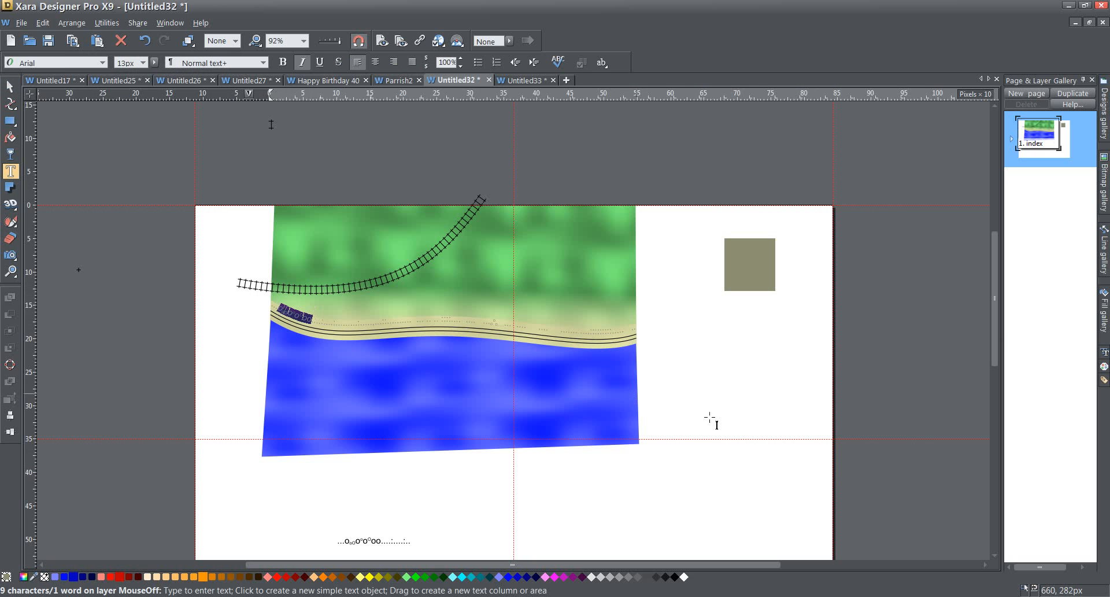
{"action": "mouse_move", "coordinate": [713, 578]}
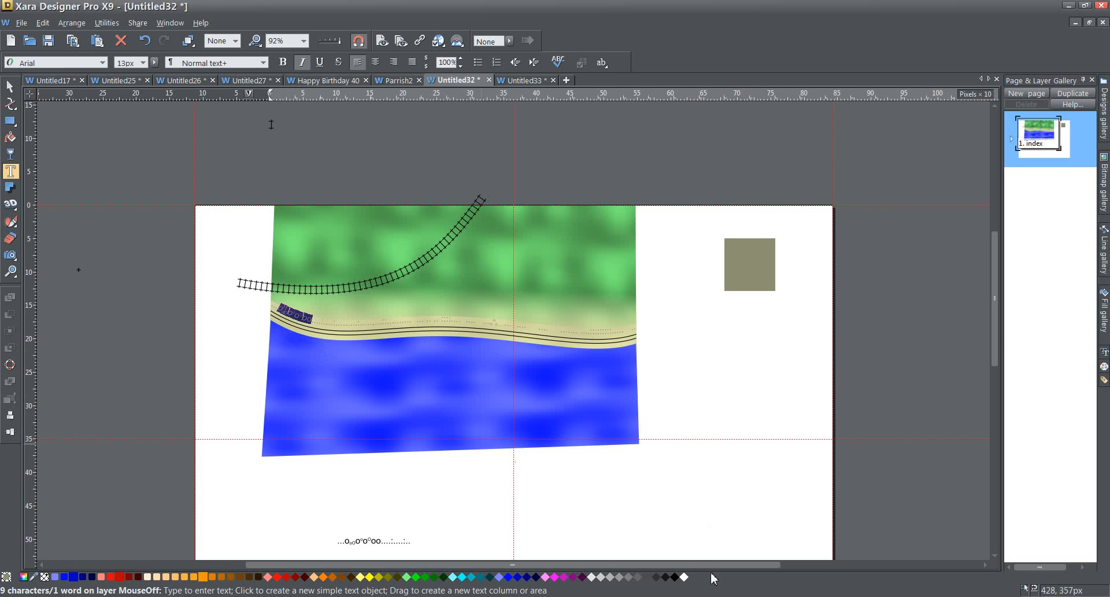
{"action": "mouse_move", "coordinate": [734, 272]}
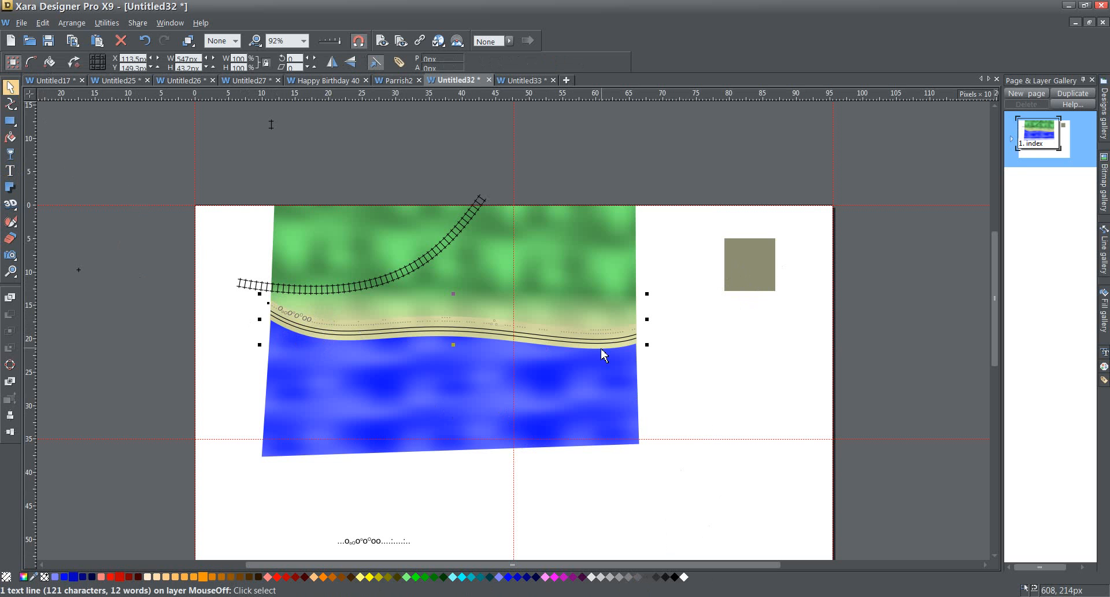
{"action": "mouse_move", "coordinate": [602, 354]}
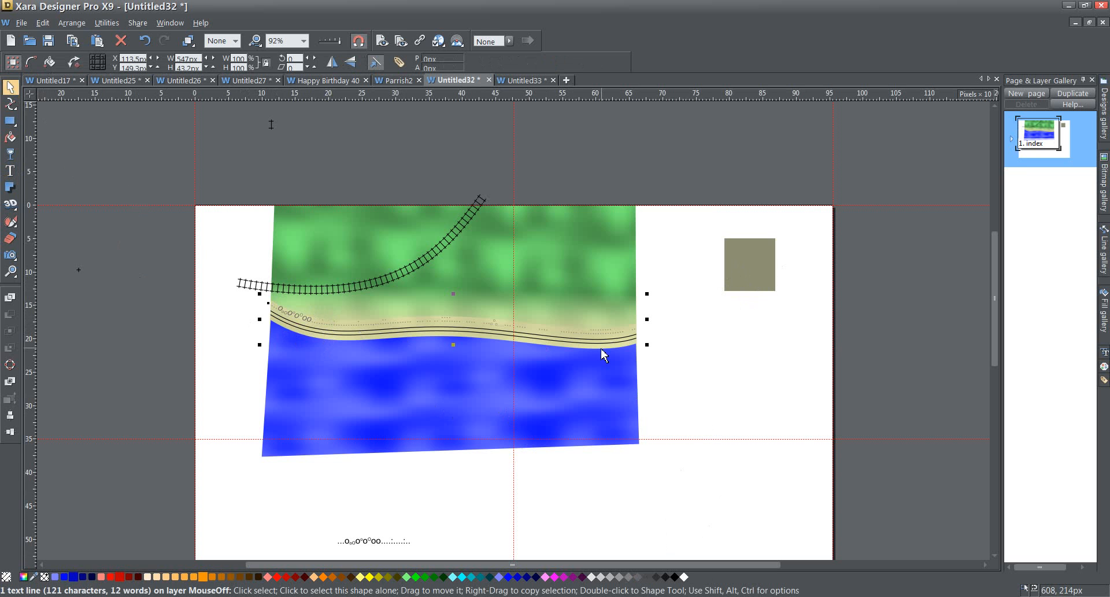
{"action": "mouse_move", "coordinate": [500, 384]}
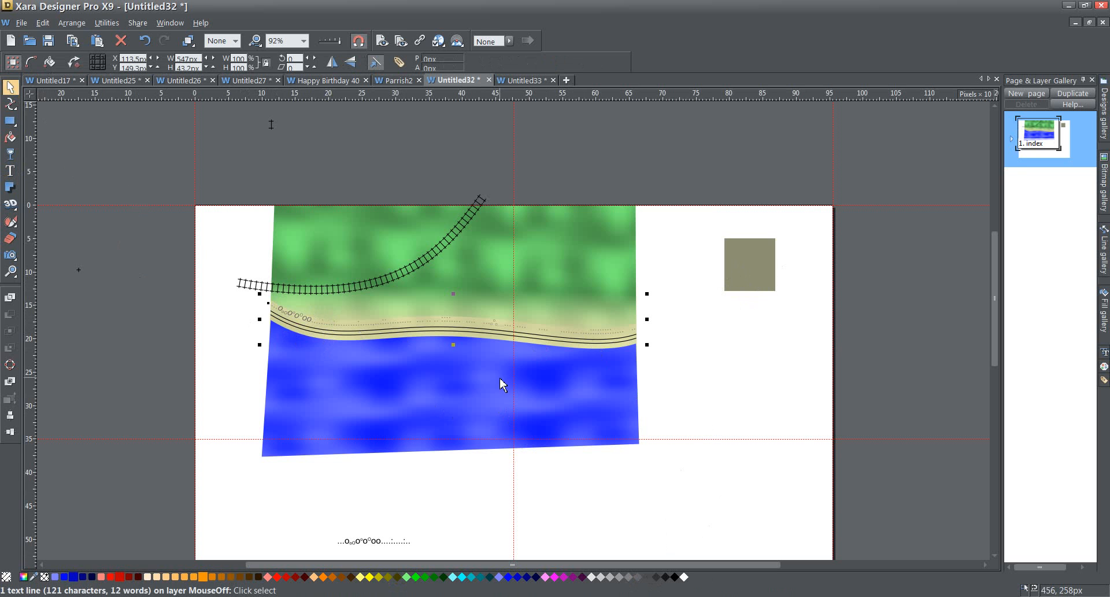
{"action": "mouse_move", "coordinate": [371, 544]}
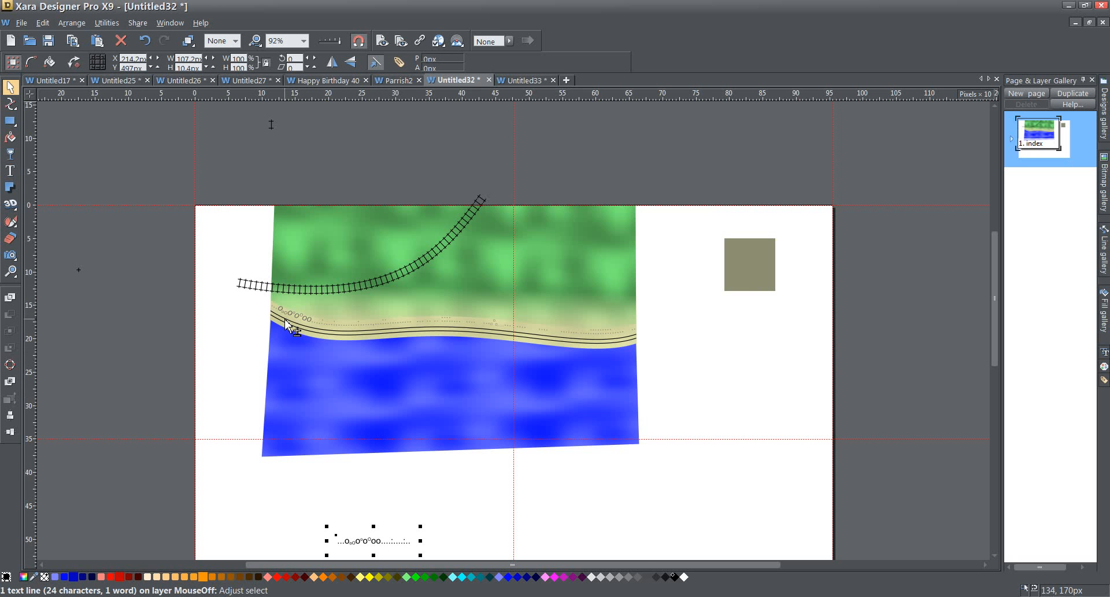
Select the loose dot and 'o' characters with the shoreline and apply Fit Text to Curve.
{"action": "left_click", "coordinate": [334, 351]}
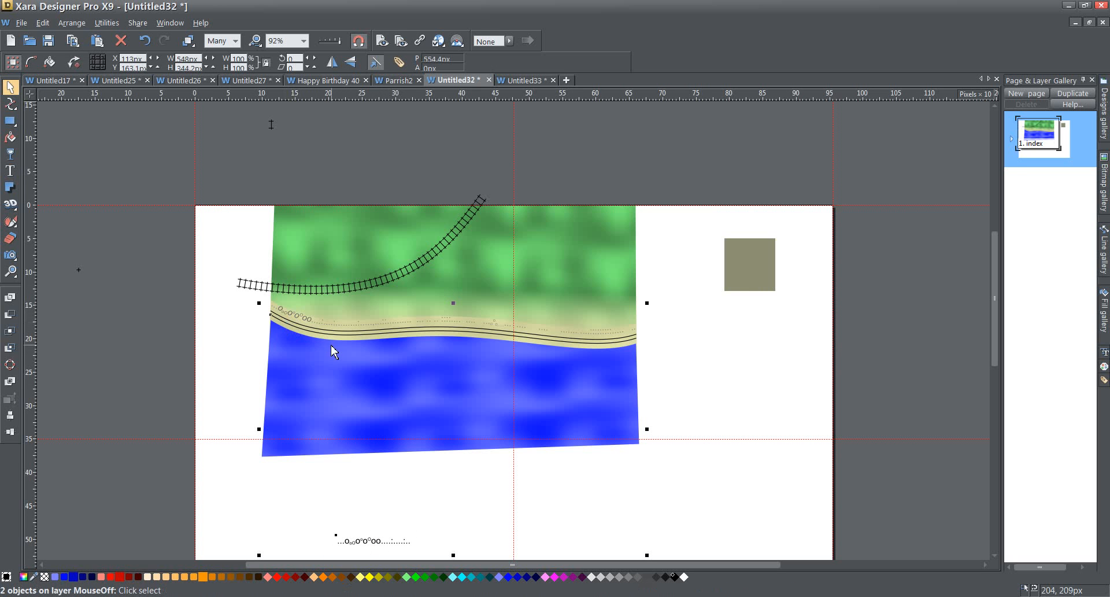
{"action": "mouse_move", "coordinate": [326, 327]}
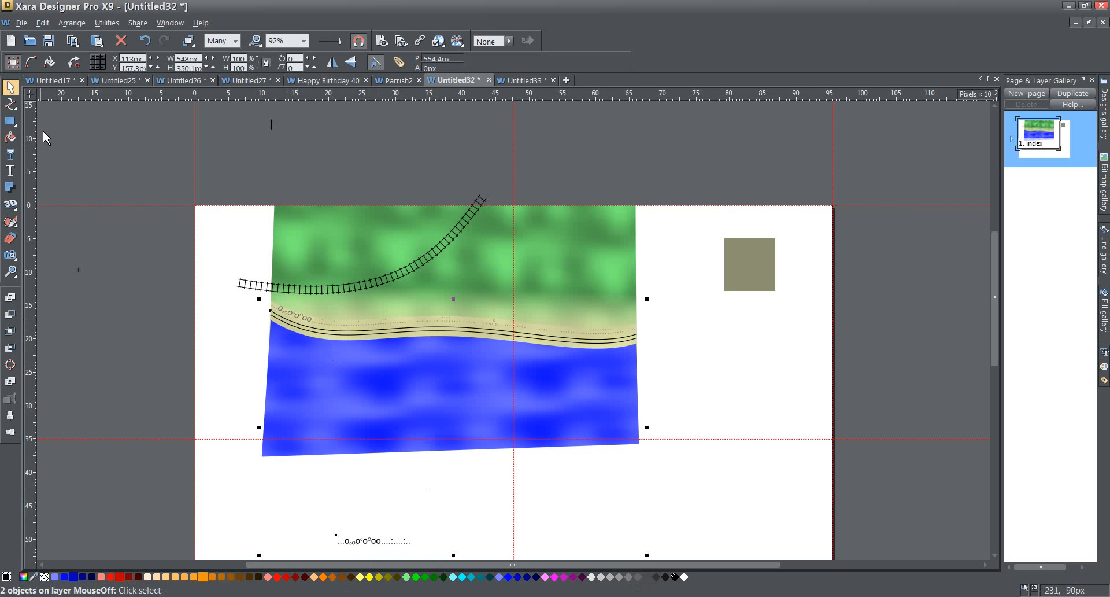
{"action": "mouse_move", "coordinate": [397, 358]}
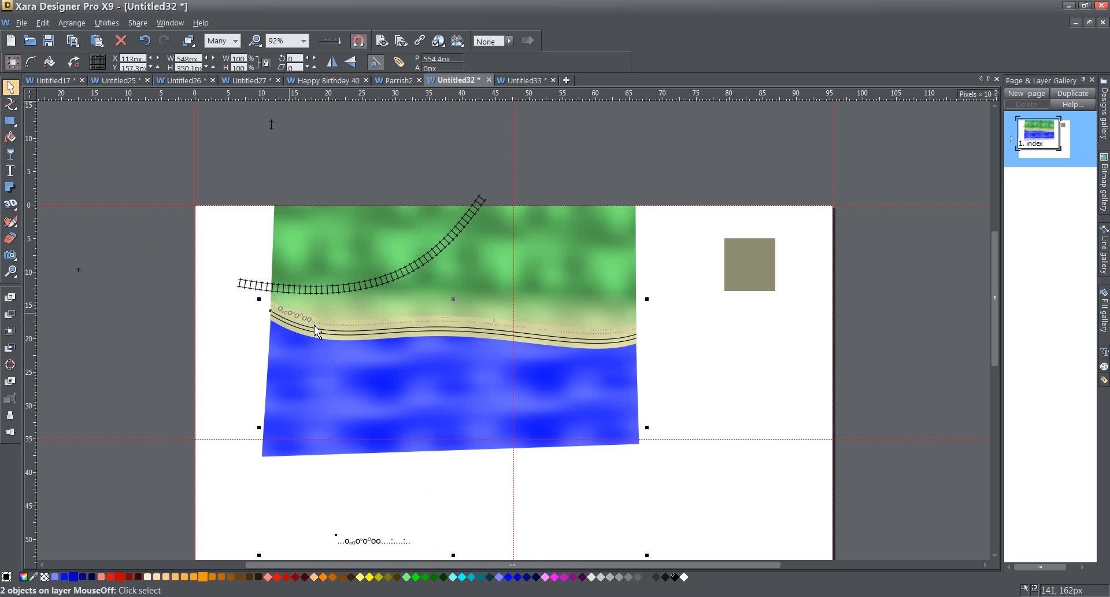
{"action": "mouse_move", "coordinate": [361, 335]}
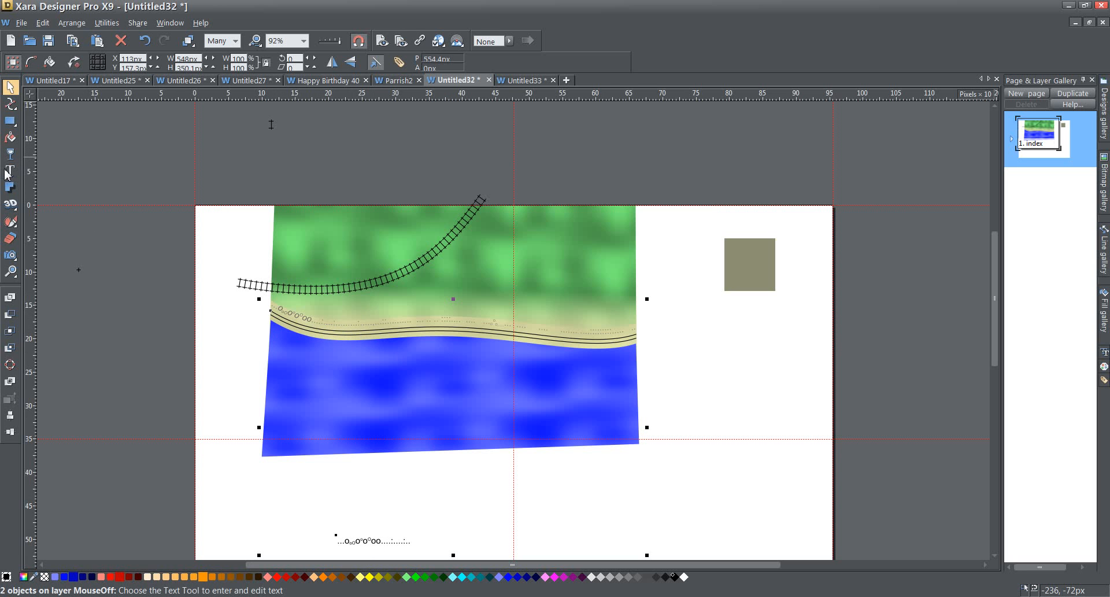
{"action": "left_click", "coordinate": [72, 22]}
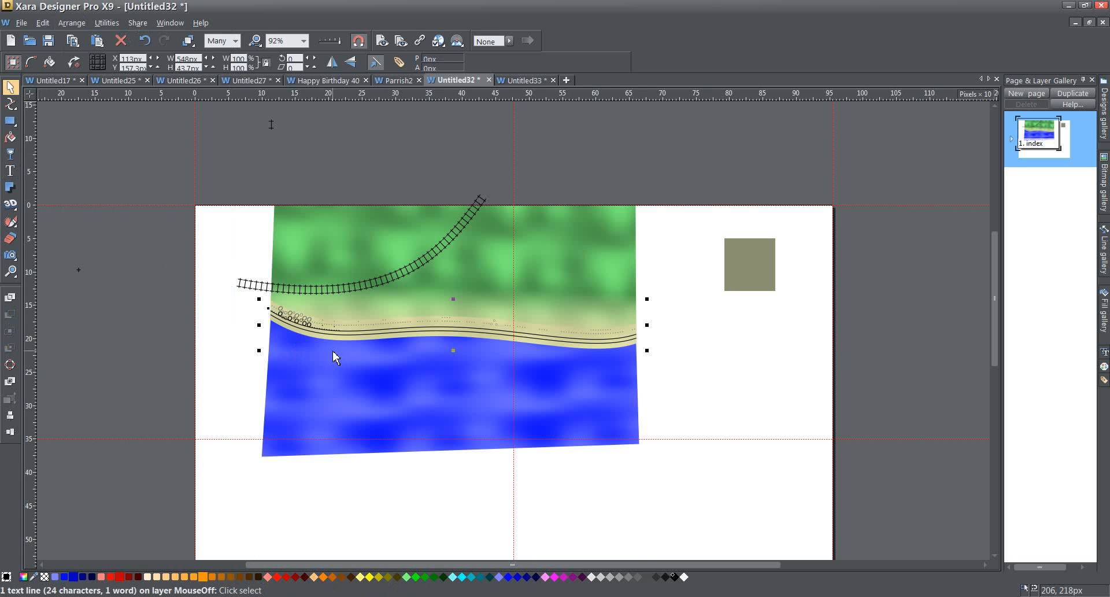
{"action": "mouse_move", "coordinate": [297, 196]}
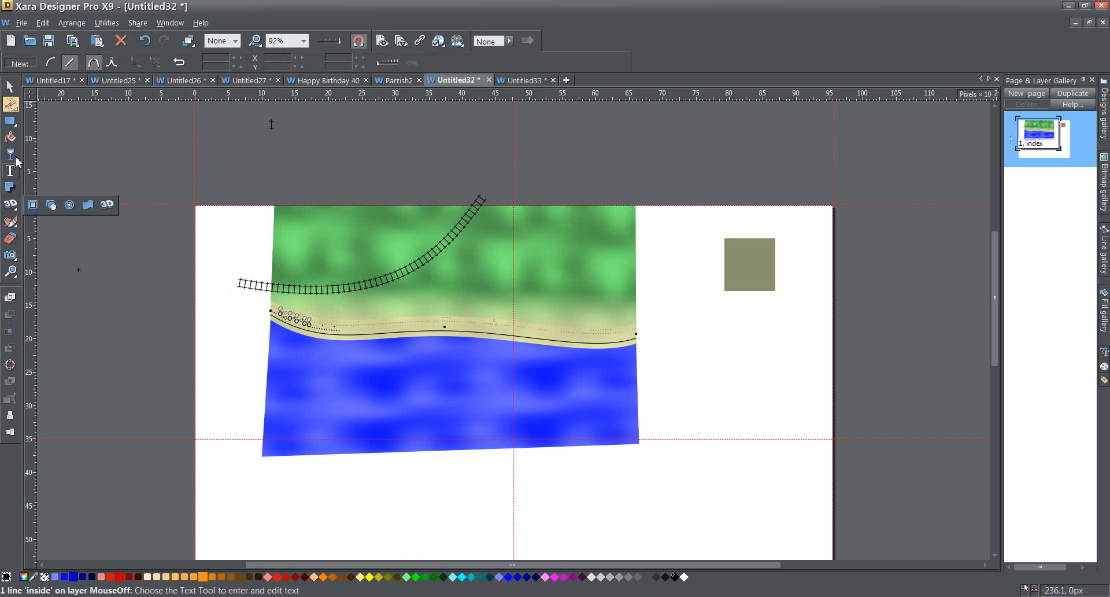
Place a Text Tool insertion point in the shoreline characters near the track.
{"action": "left_click", "coordinate": [10, 171]}
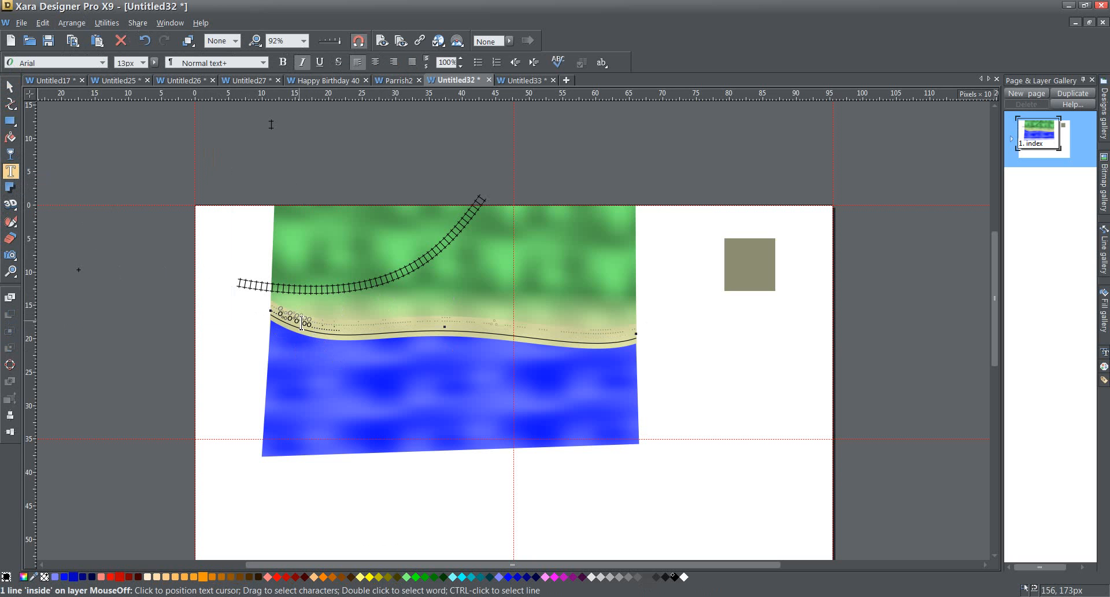
{"action": "left_click", "coordinate": [297, 324]}
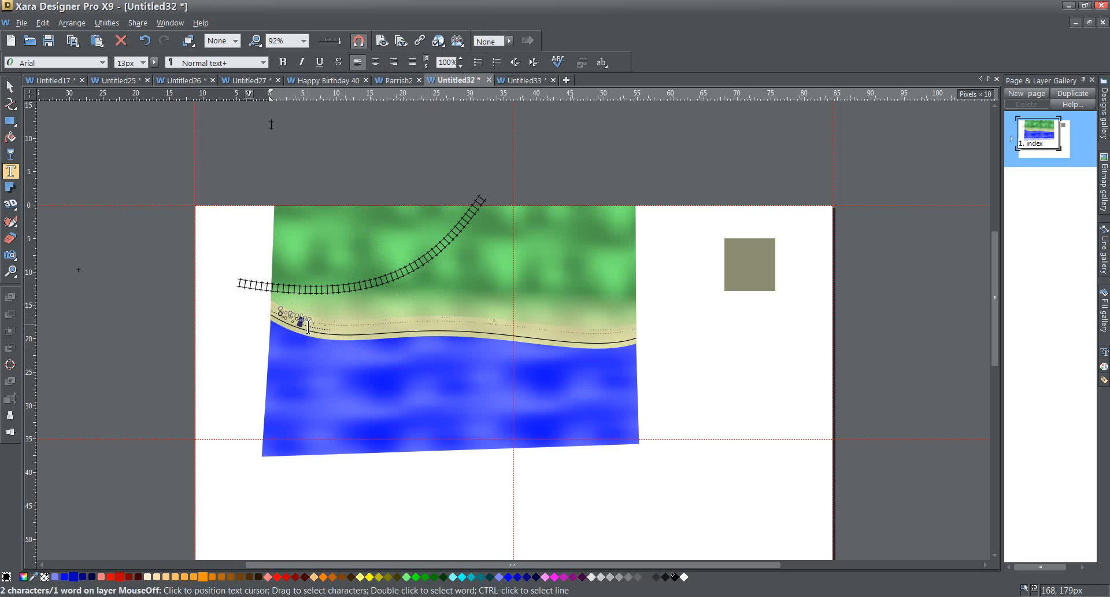
Position the insertion point inside the shoreline dot and 'o' text.
{"action": "left_click", "coordinate": [326, 324]}
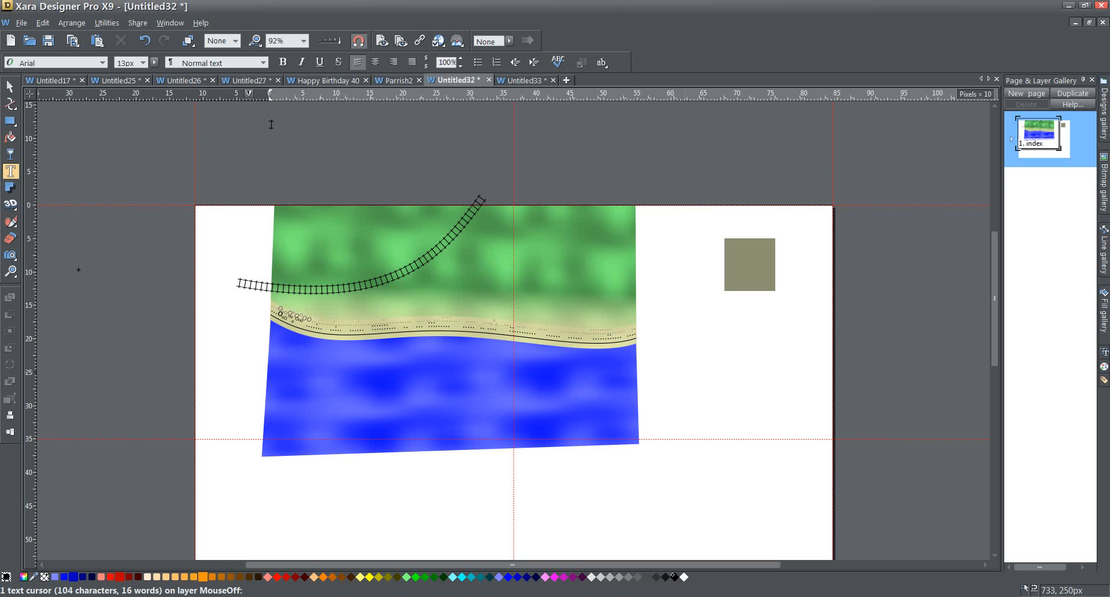
{"action": "mouse_move", "coordinate": [896, 479]}
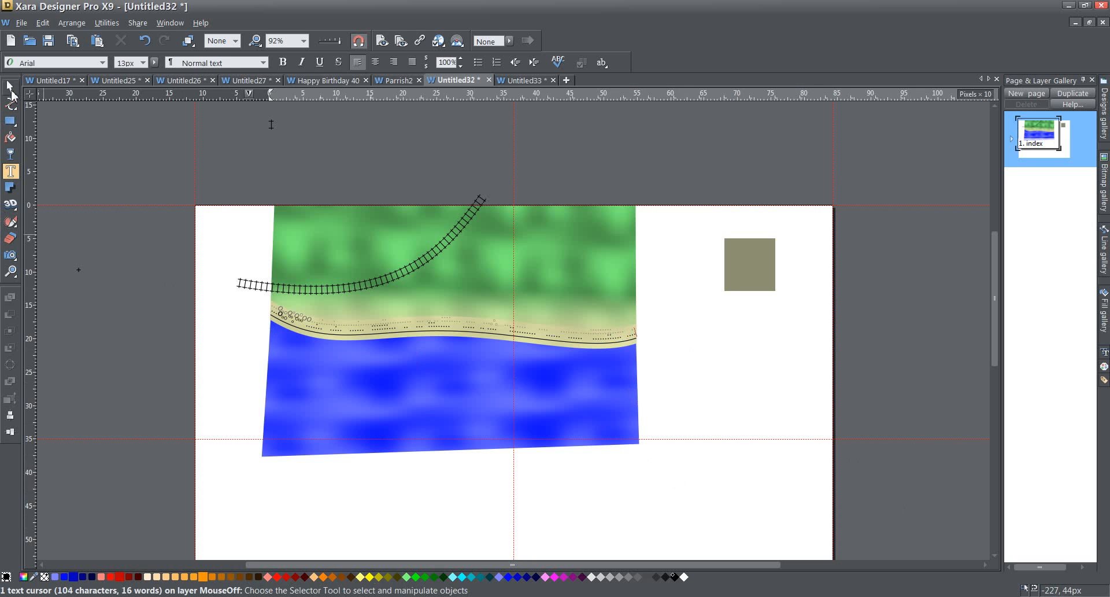
Leave text editing via the Selector Tool and click an empty area to deselect.
{"action": "left_click", "coordinate": [11, 86]}
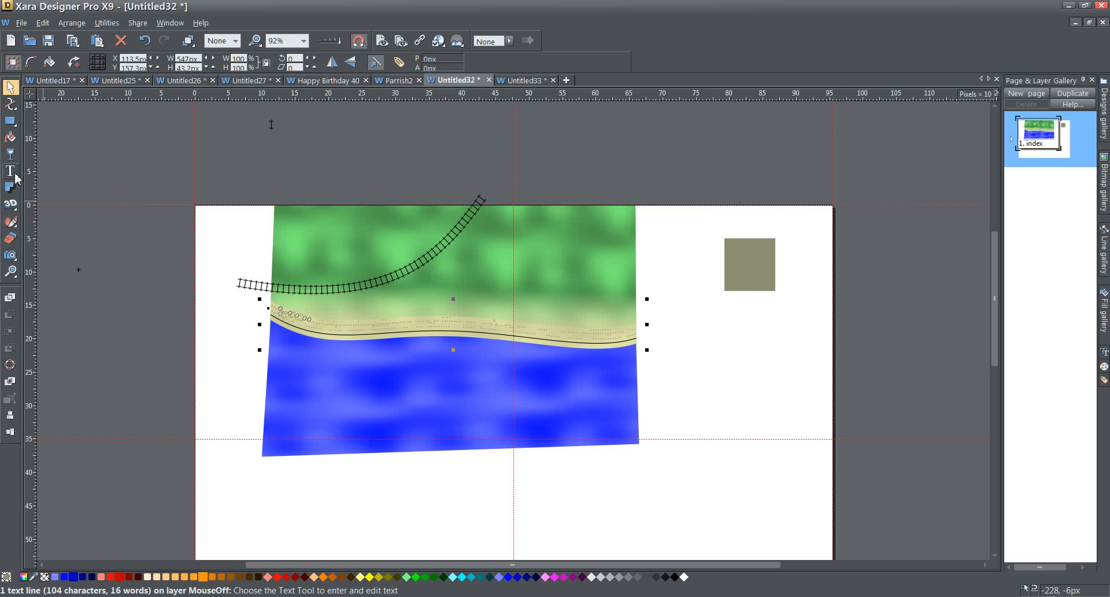
{"action": "left_click", "coordinate": [11, 170]}
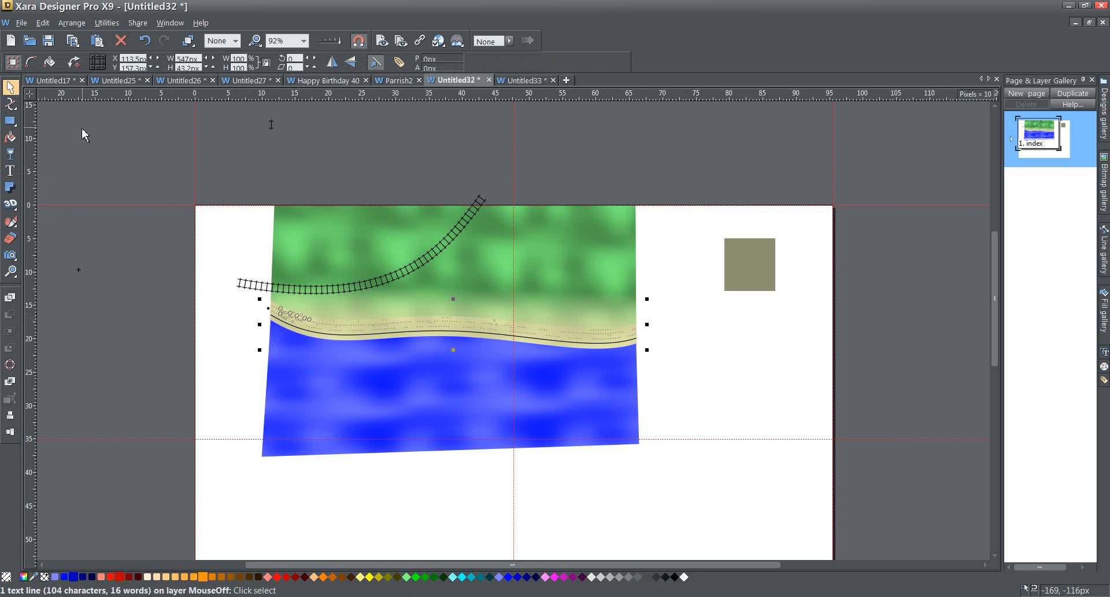
{"action": "left_click", "coordinate": [273, 309]}
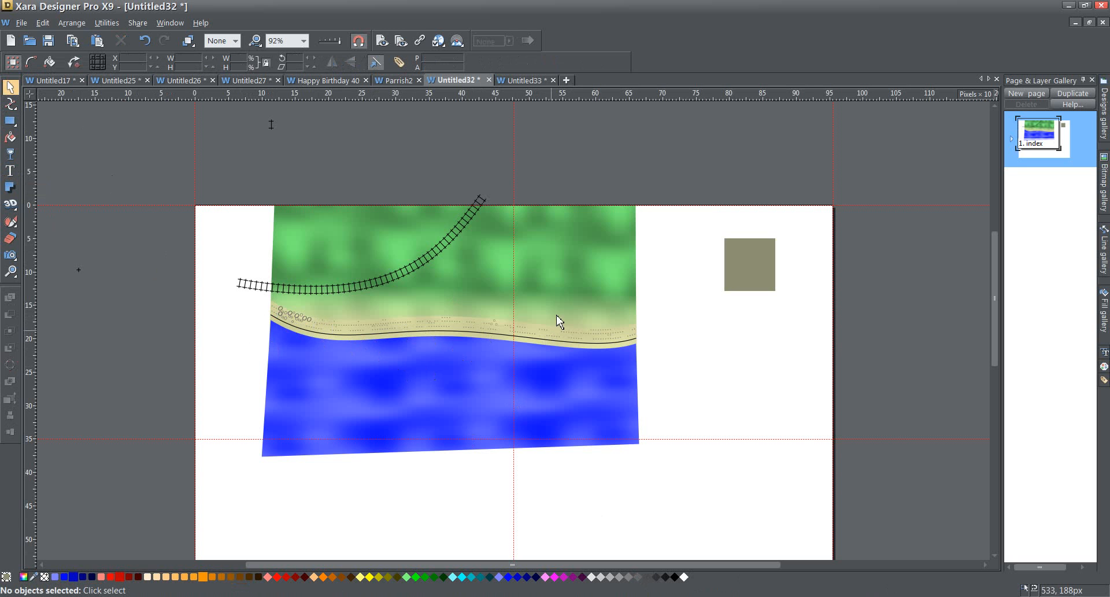
{"action": "mouse_move", "coordinate": [566, 360]}
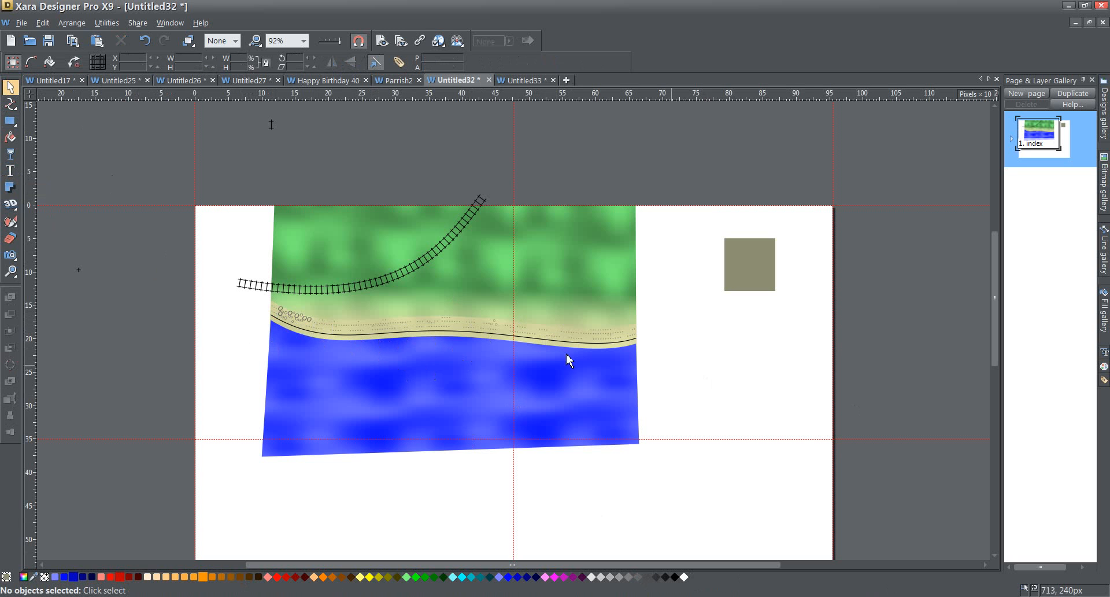
{"action": "mouse_move", "coordinate": [839, 403]}
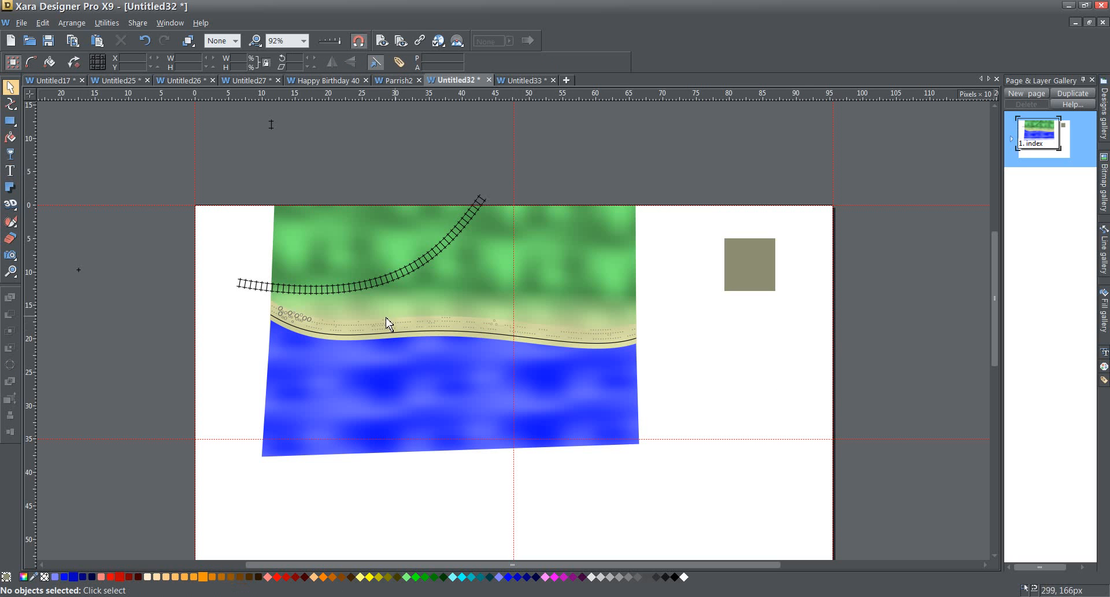
{"action": "mouse_move", "coordinate": [883, 412]}
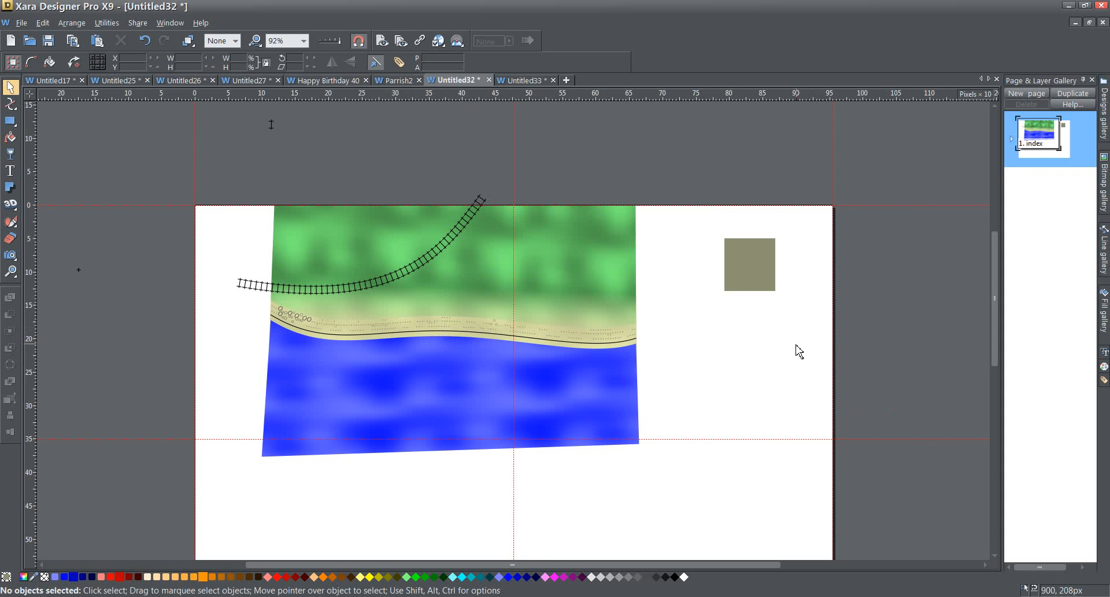
{"action": "mouse_move", "coordinate": [794, 356]}
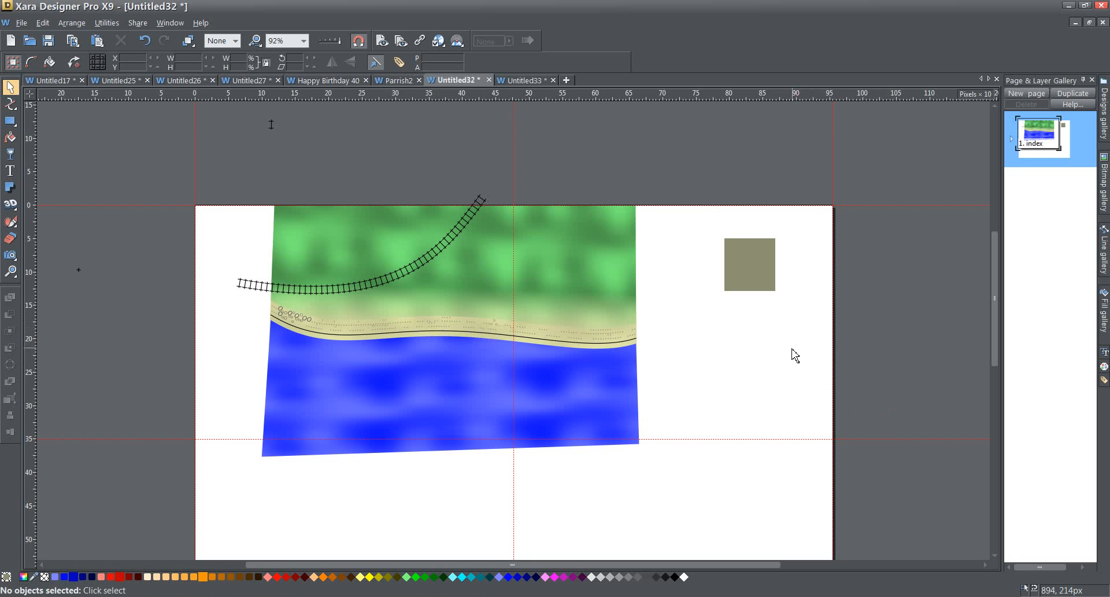
{"action": "mouse_move", "coordinate": [293, 335]}
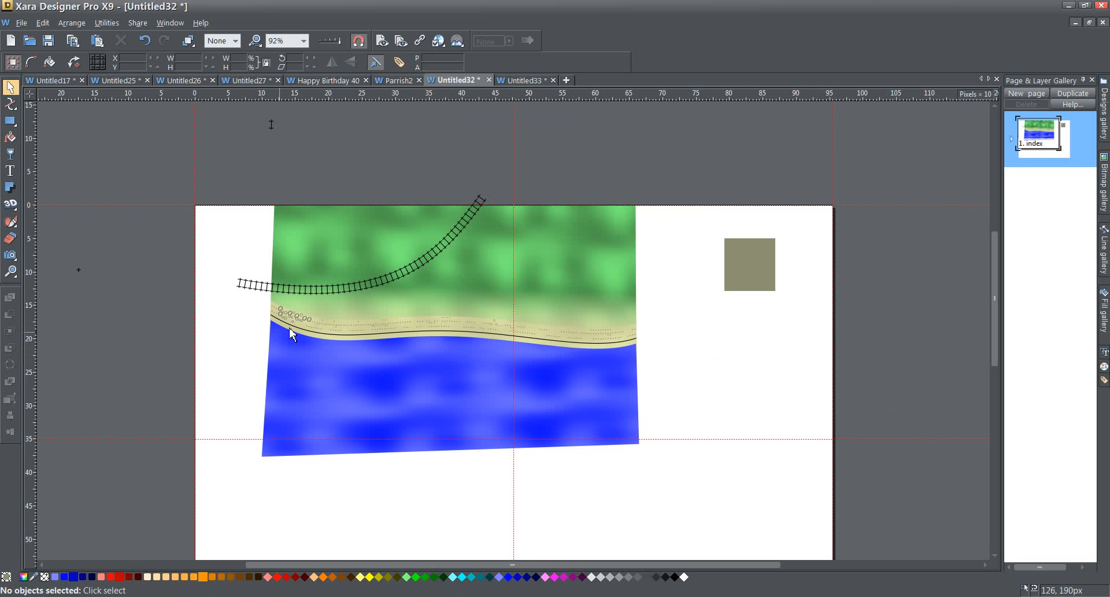
{"action": "mouse_move", "coordinate": [472, 337]}
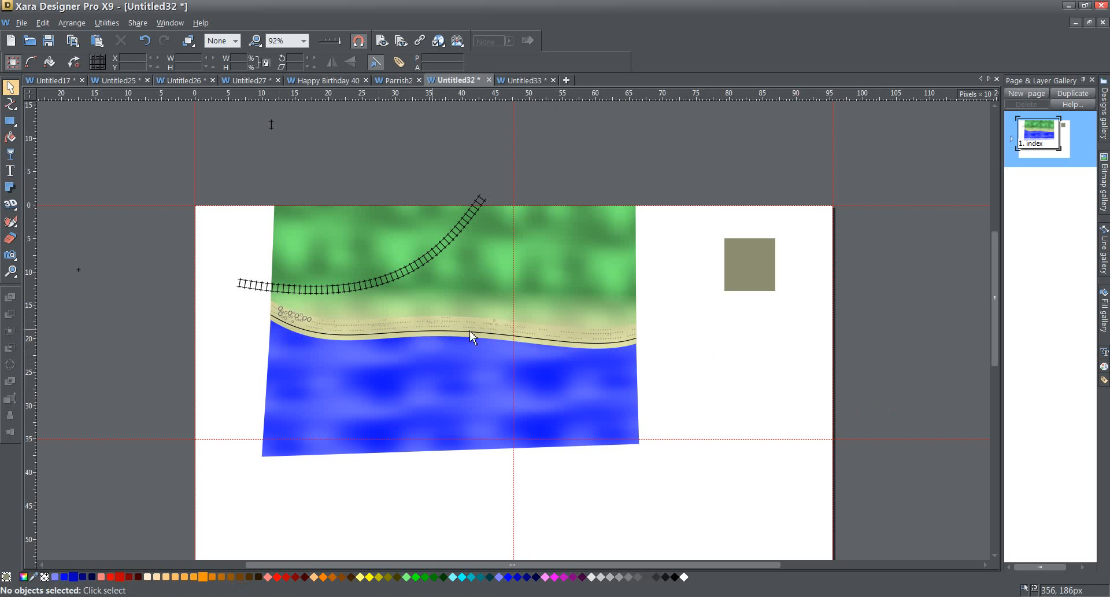
{"action": "mouse_move", "coordinate": [739, 394]}
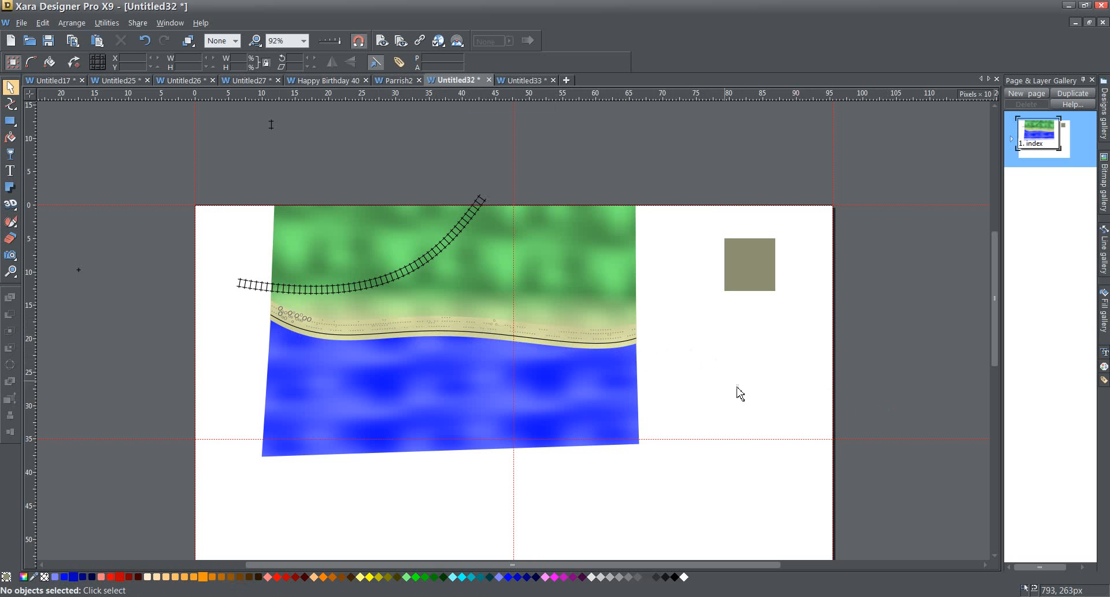
{"action": "mouse_move", "coordinate": [565, 356]}
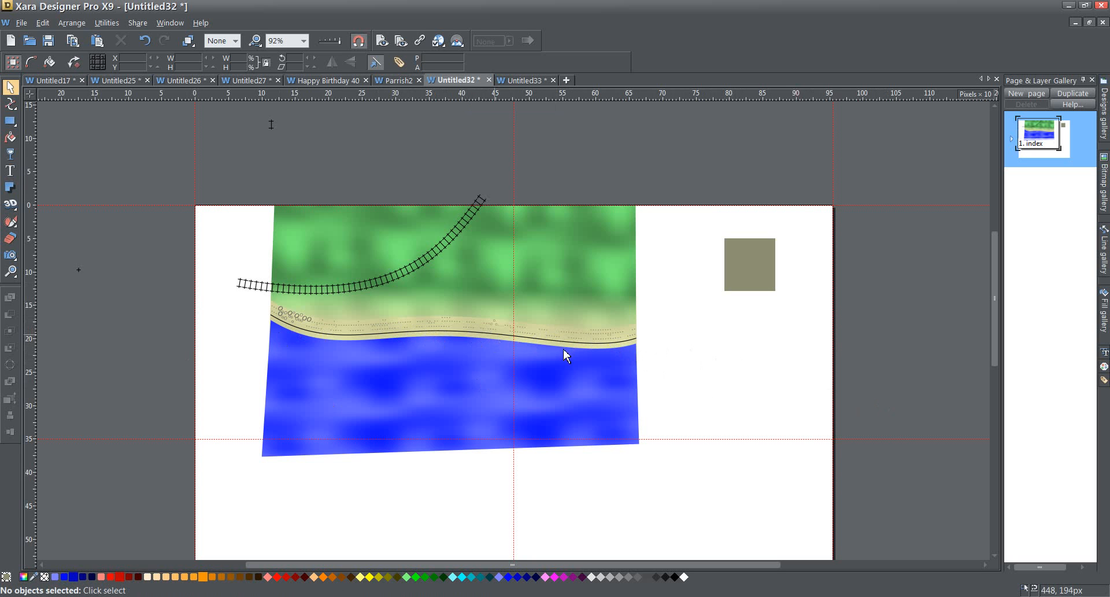
{"action": "mouse_move", "coordinate": [906, 409]}
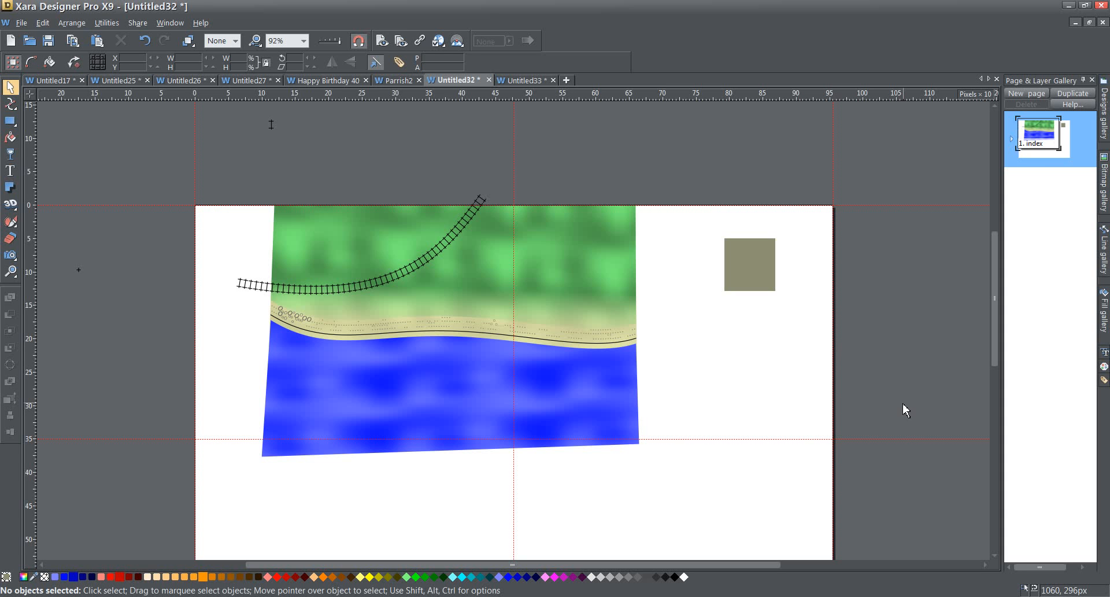
{"action": "mouse_move", "coordinate": [809, 394]}
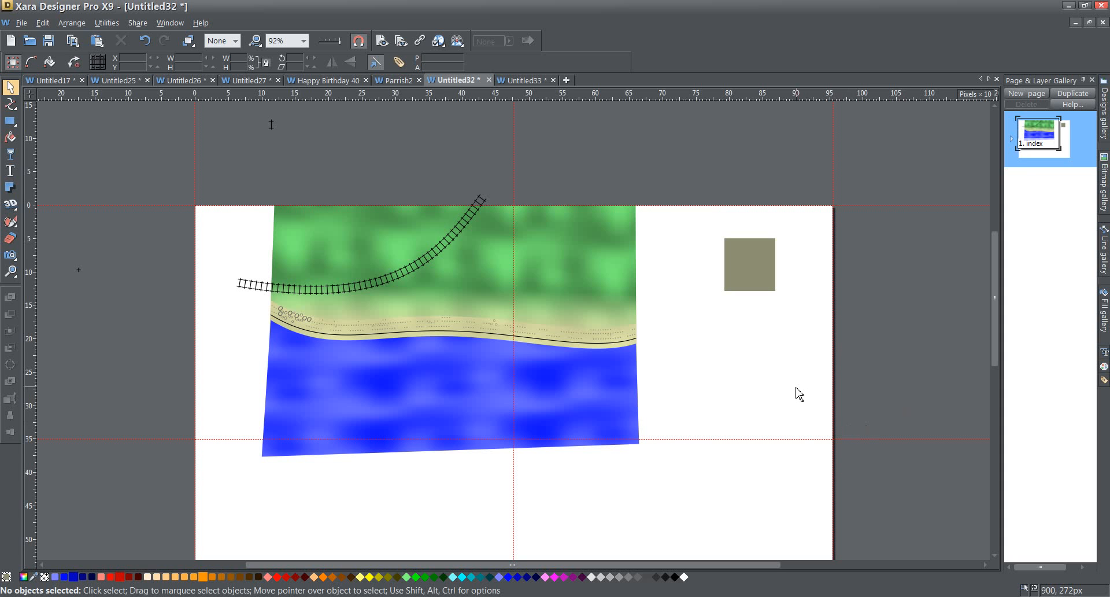
{"action": "mouse_move", "coordinate": [271, 312]}
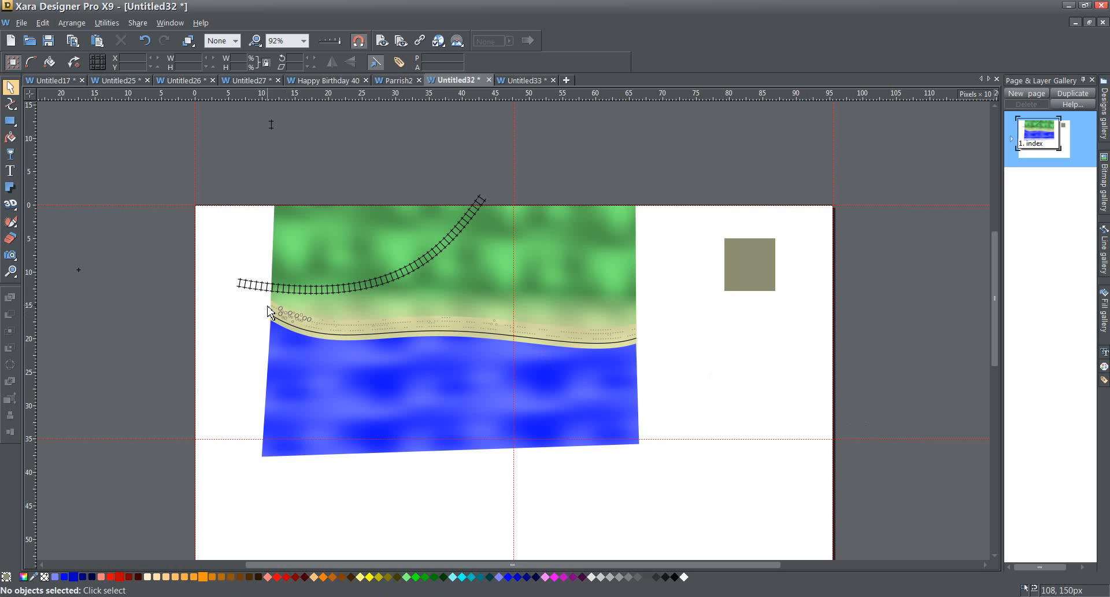
{"action": "mouse_move", "coordinate": [765, 394]}
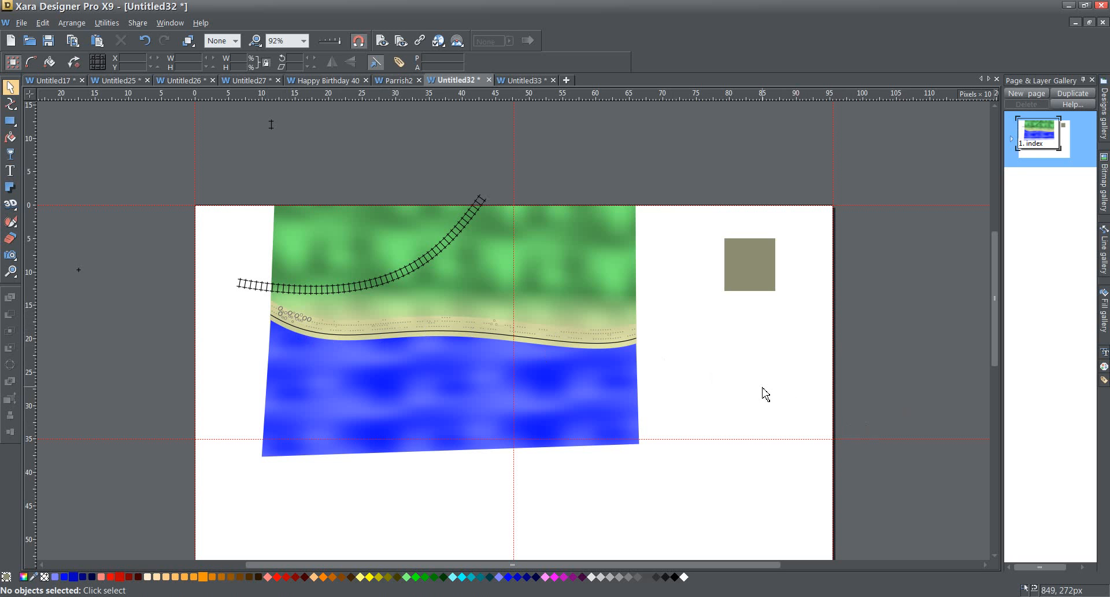